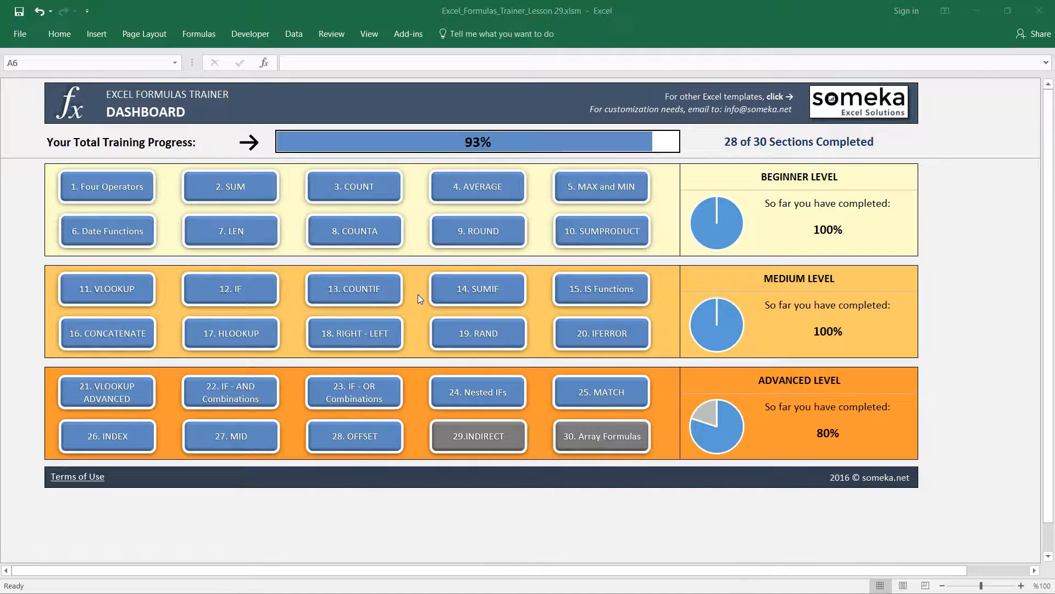
mouse_move(471, 435)
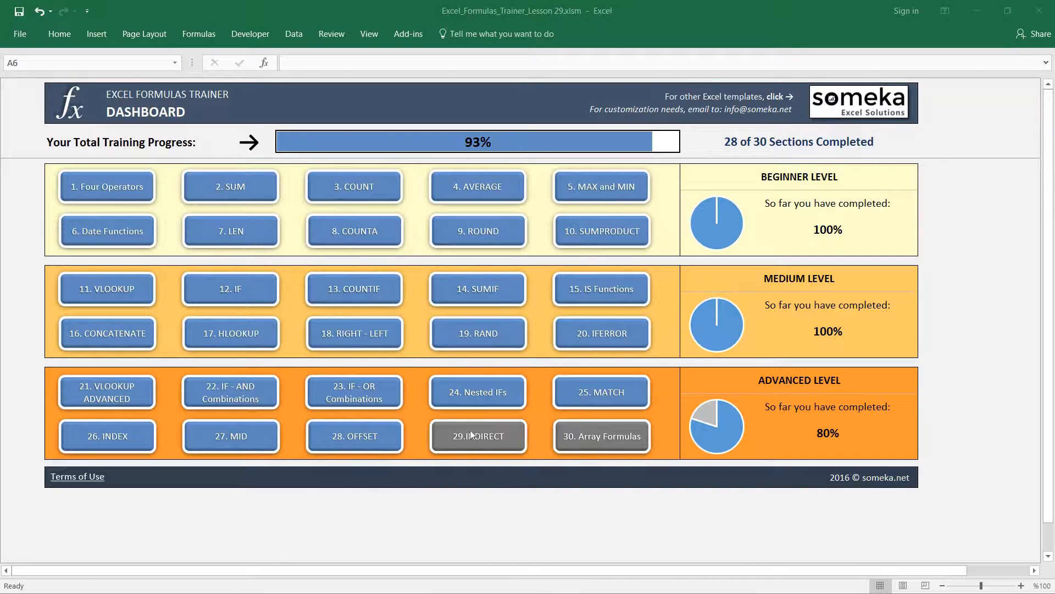
- Open lesson 29 INDIRECT and enter =INDIRECT(C8) in the first answer box, returning 528
click(478, 435)
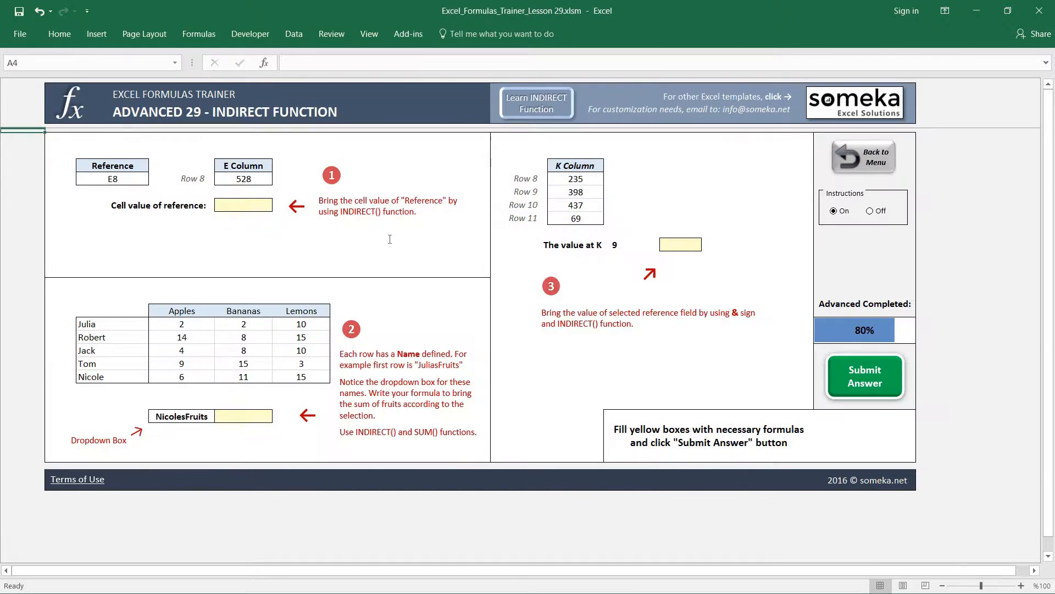
mouse_move(436, 250)
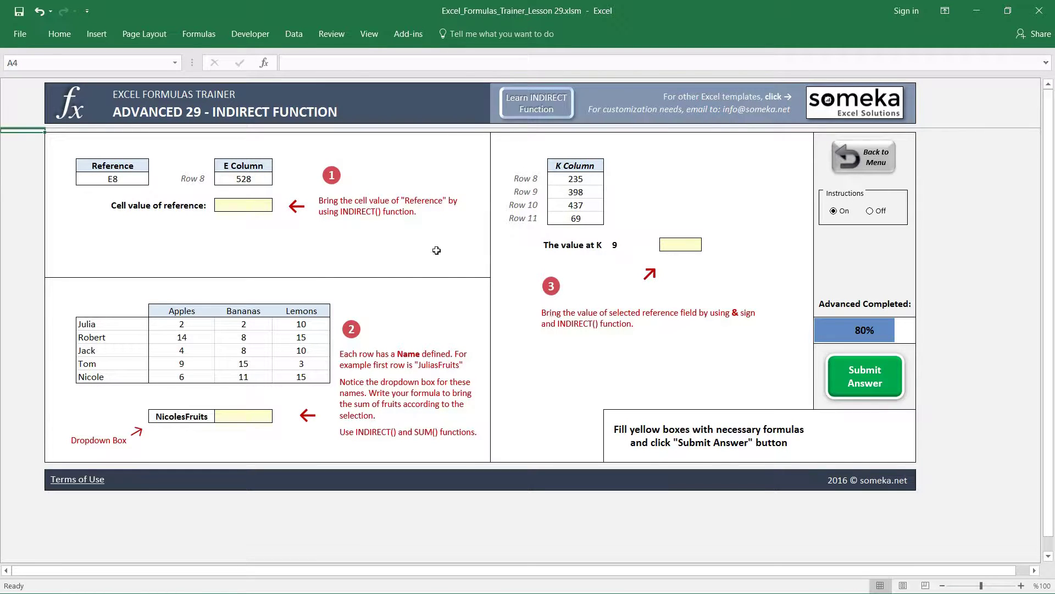
mouse_move(254, 123)
text(=)
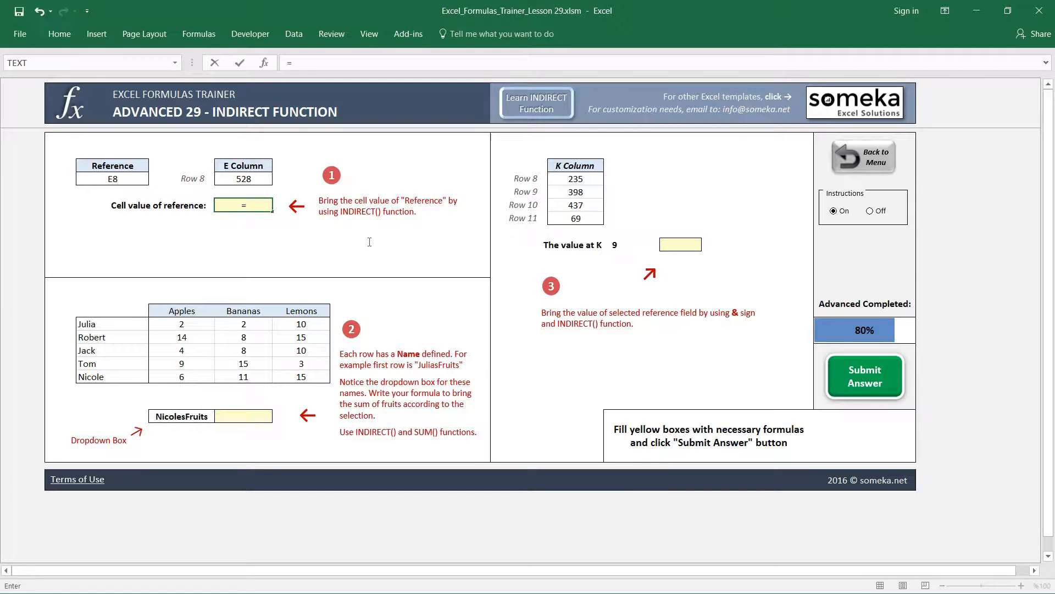
text(INDIRECT()
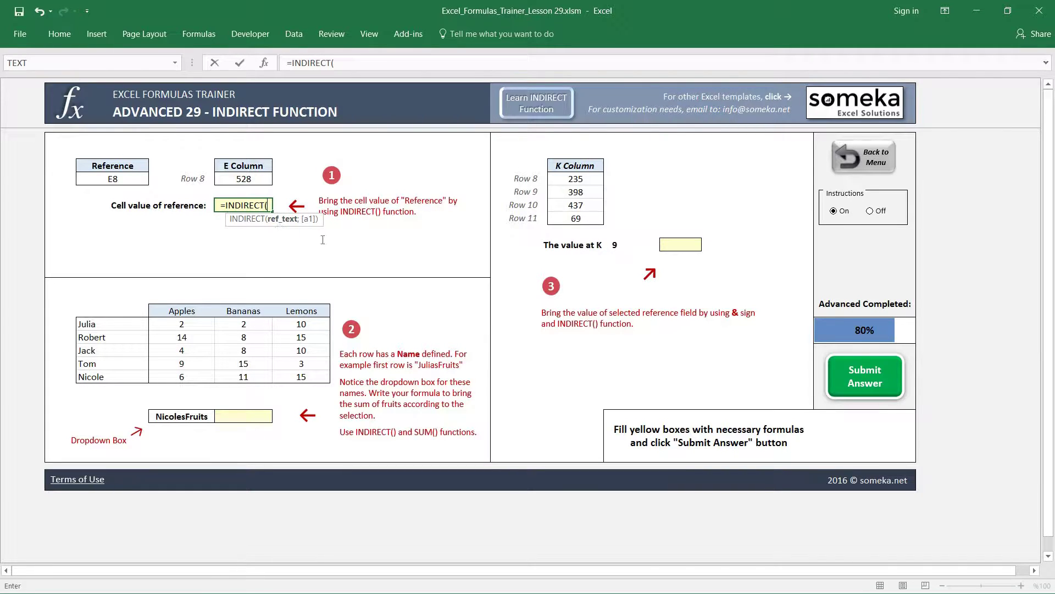
mouse_move(284, 224)
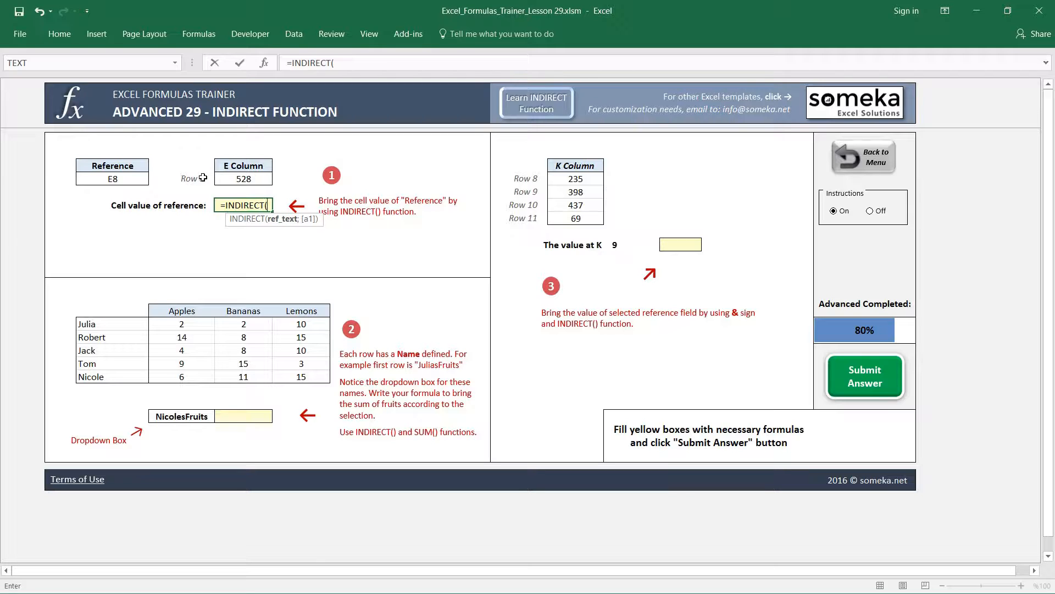
click(112, 178)
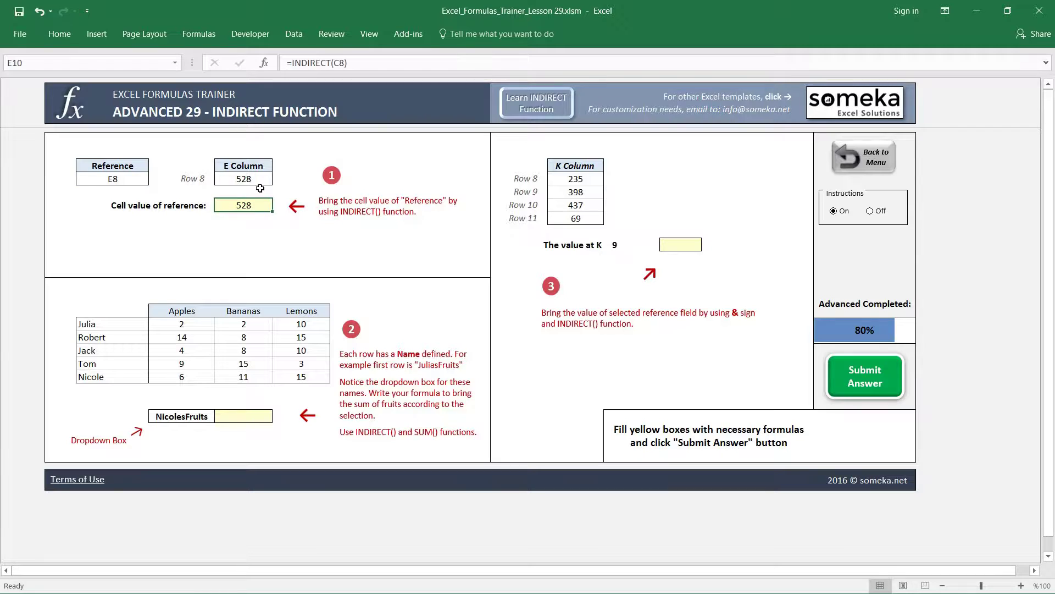
click(244, 178)
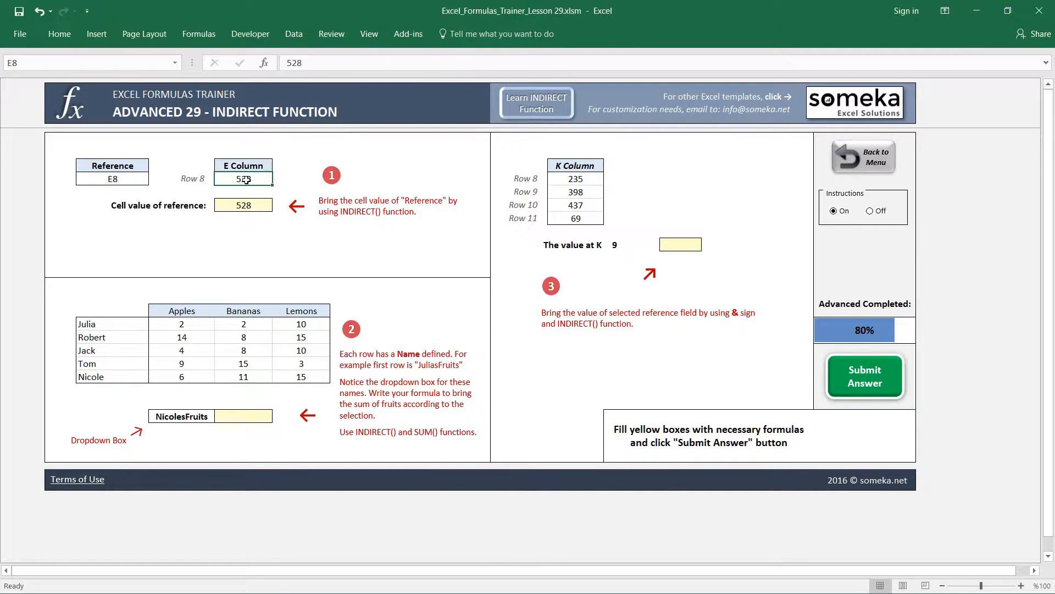
mouse_move(247, 180)
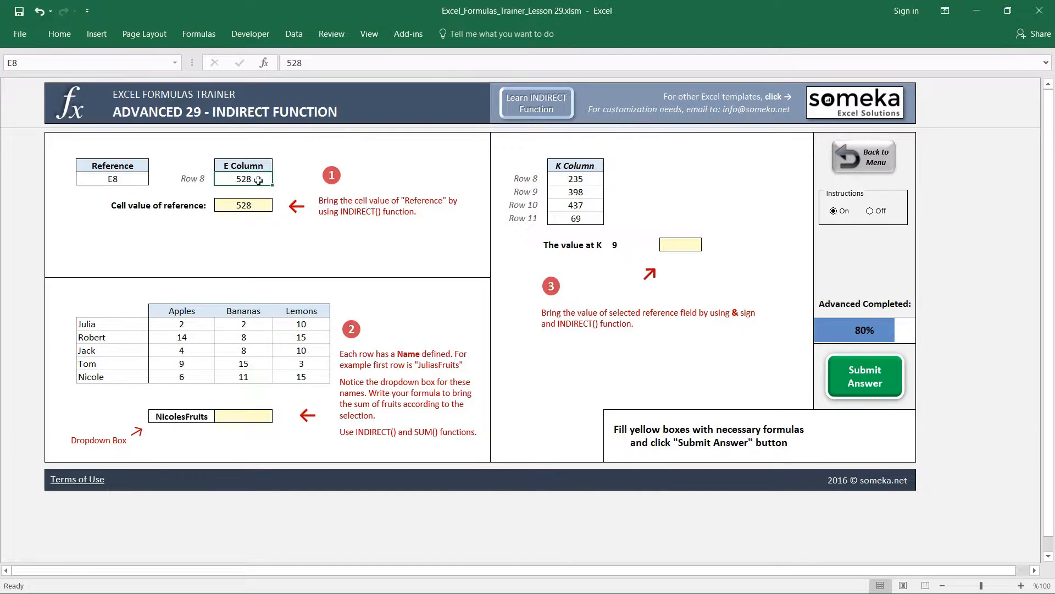
click(242, 204)
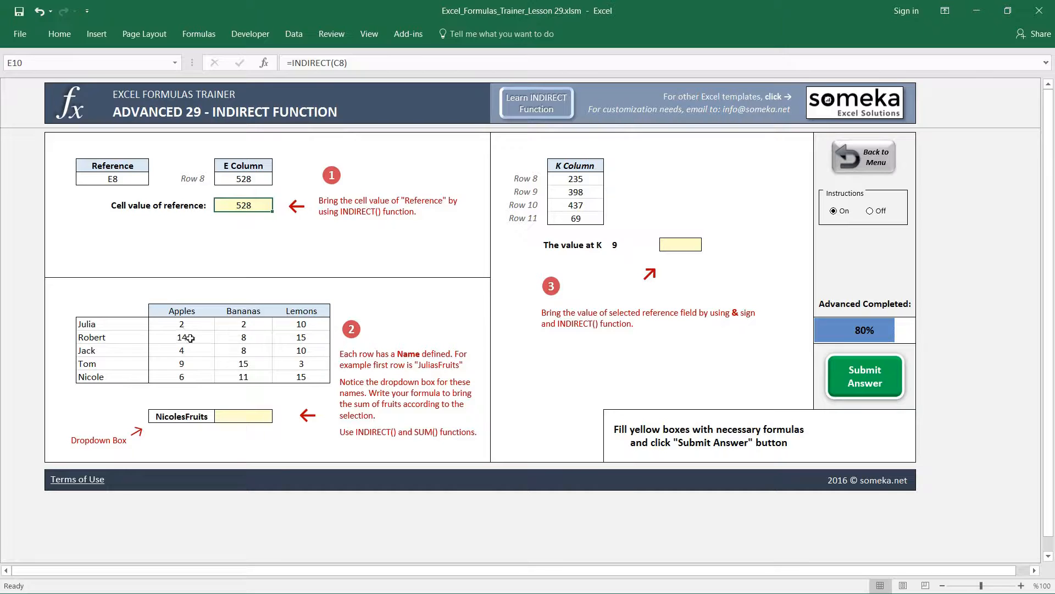
- Change the first answer box formula to =INDIRECT("D20") so it returns Robert's Apples, 14
click(182, 336)
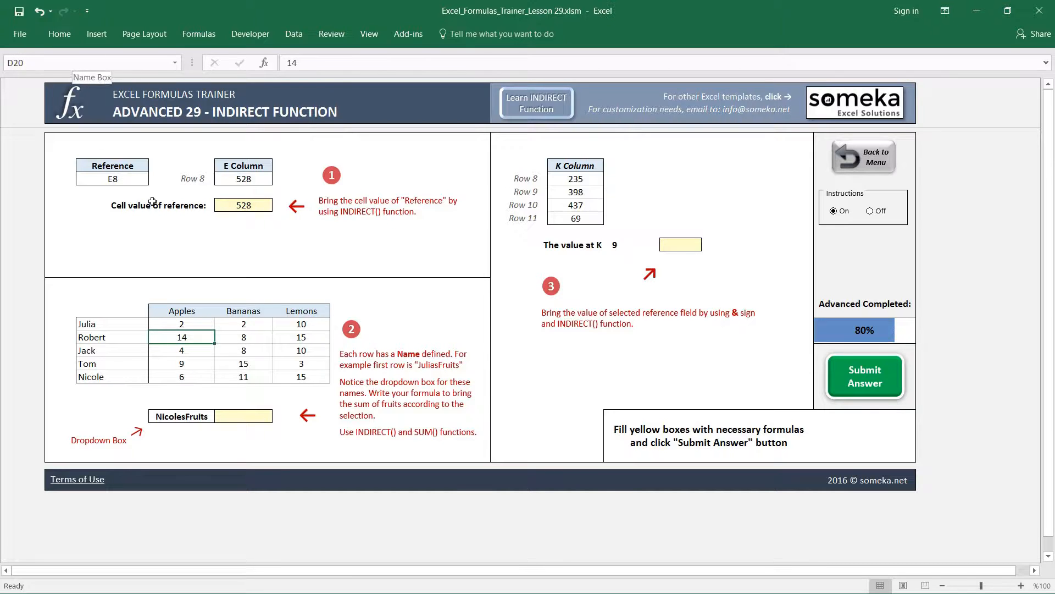
click(242, 205)
text(=INDIRECT(D20))
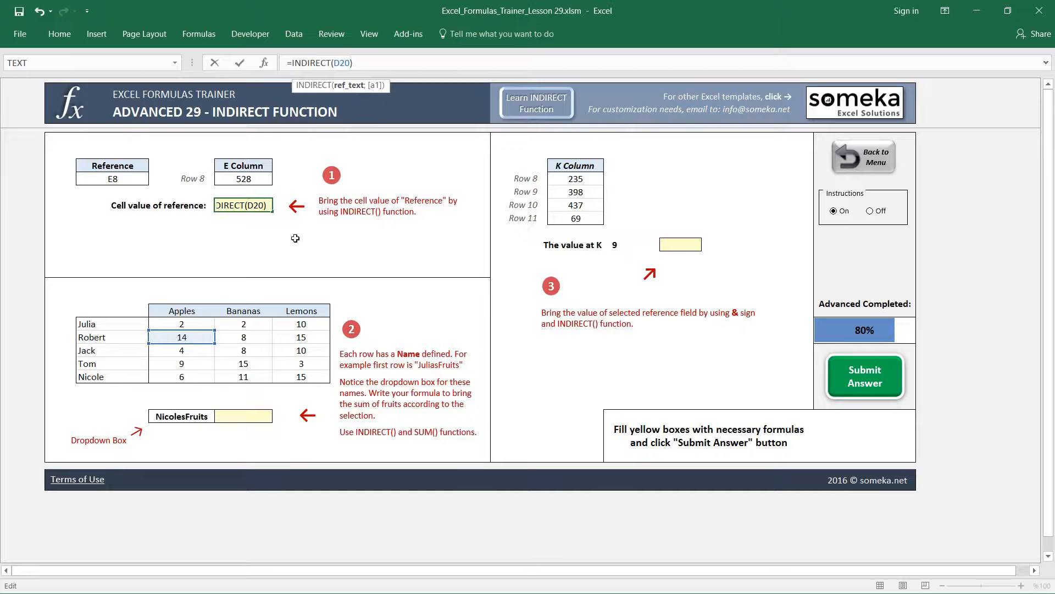
mouse_move(375, 62)
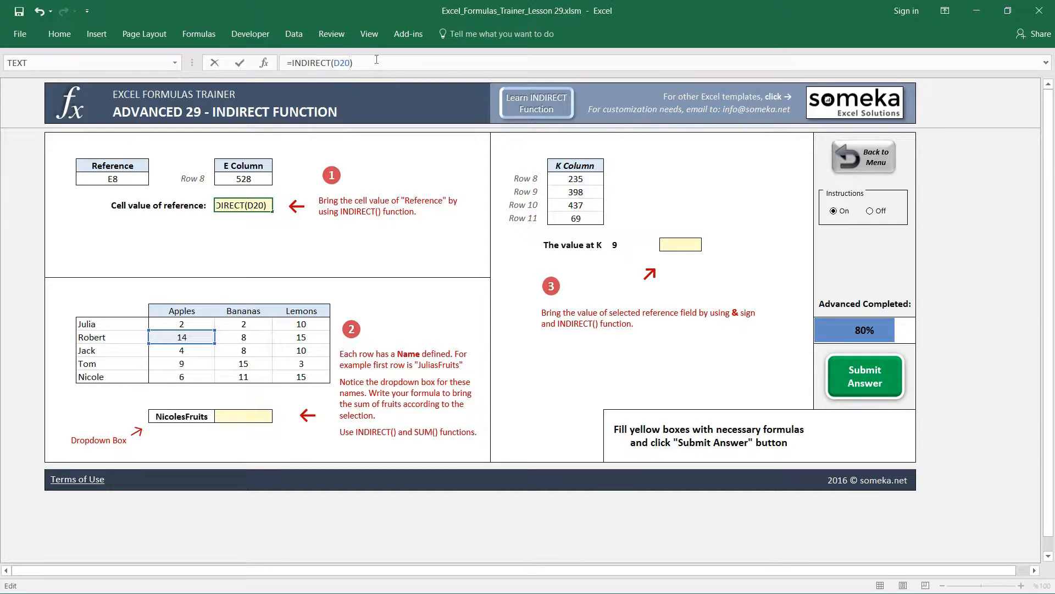
key(Return)
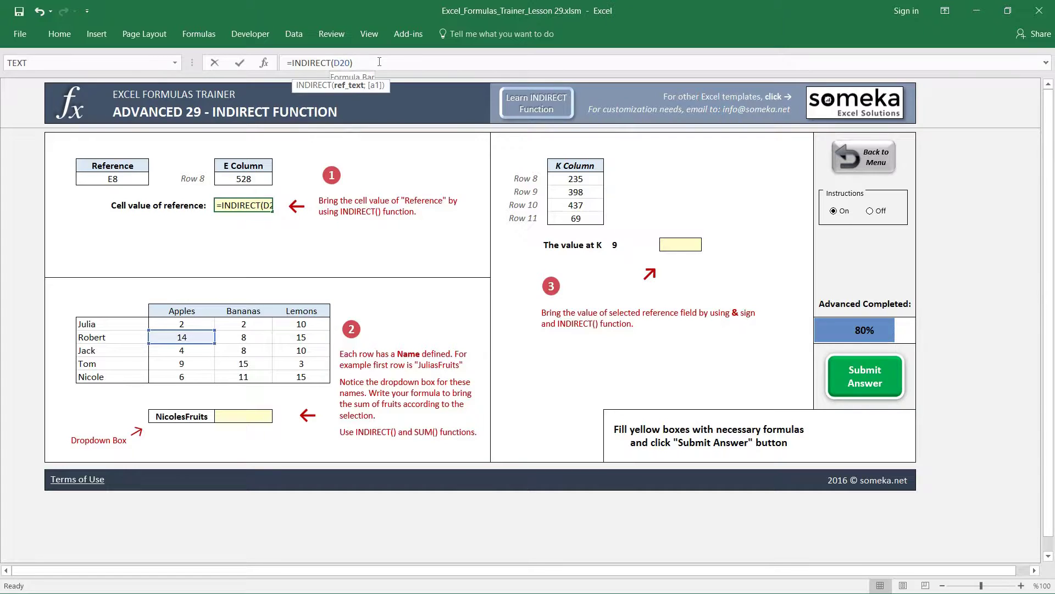
text(")
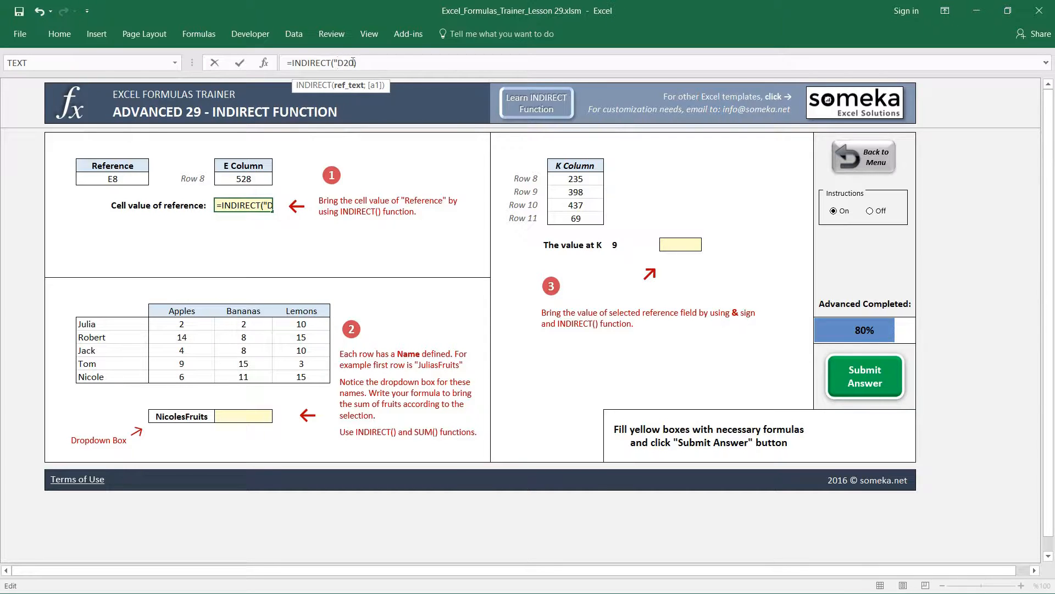
key(Return)
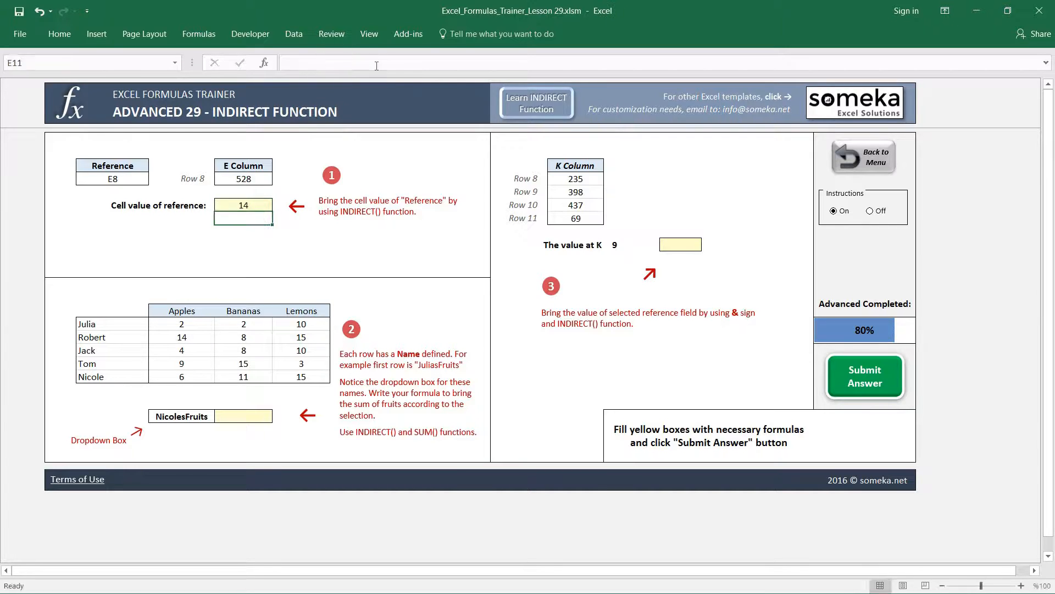
click(242, 204)
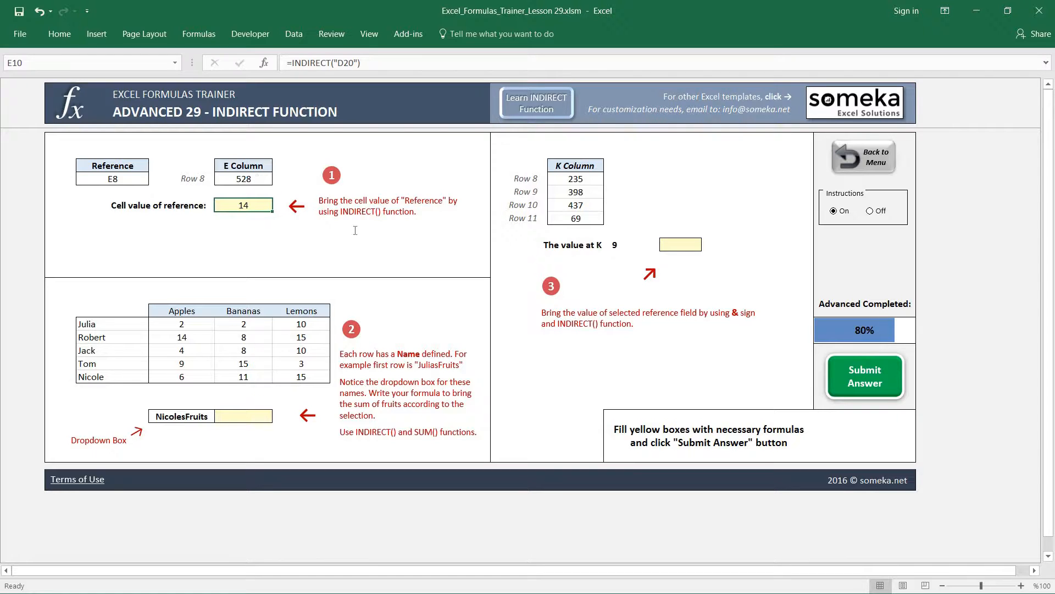
- Re-enter =INDIRECT(C8) in the first answer box, referencing cell C8, to return 528
click(111, 178)
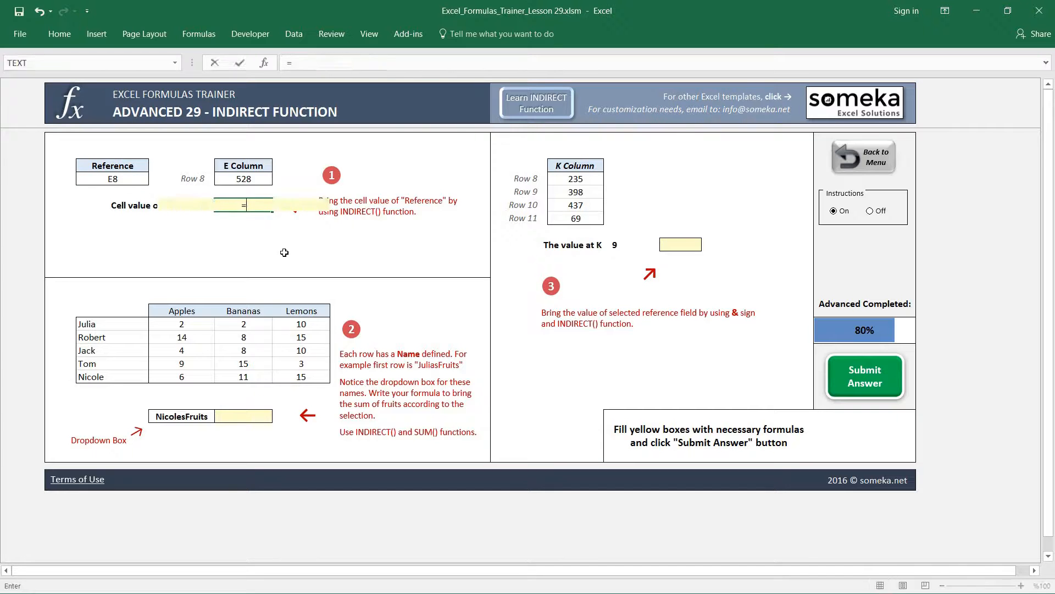
text(=INDIRECT(C8)
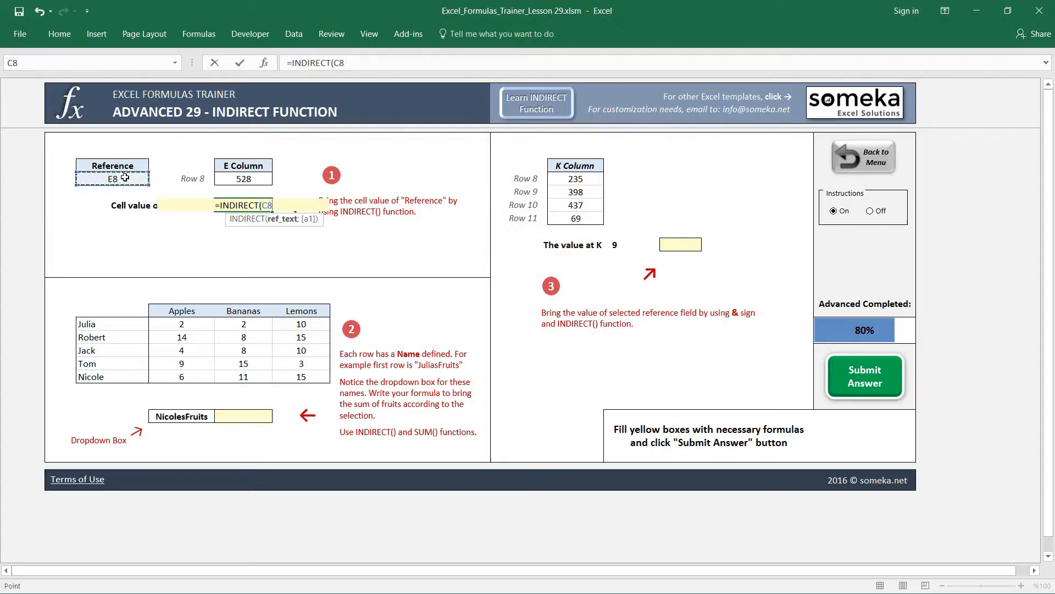
key(Return)
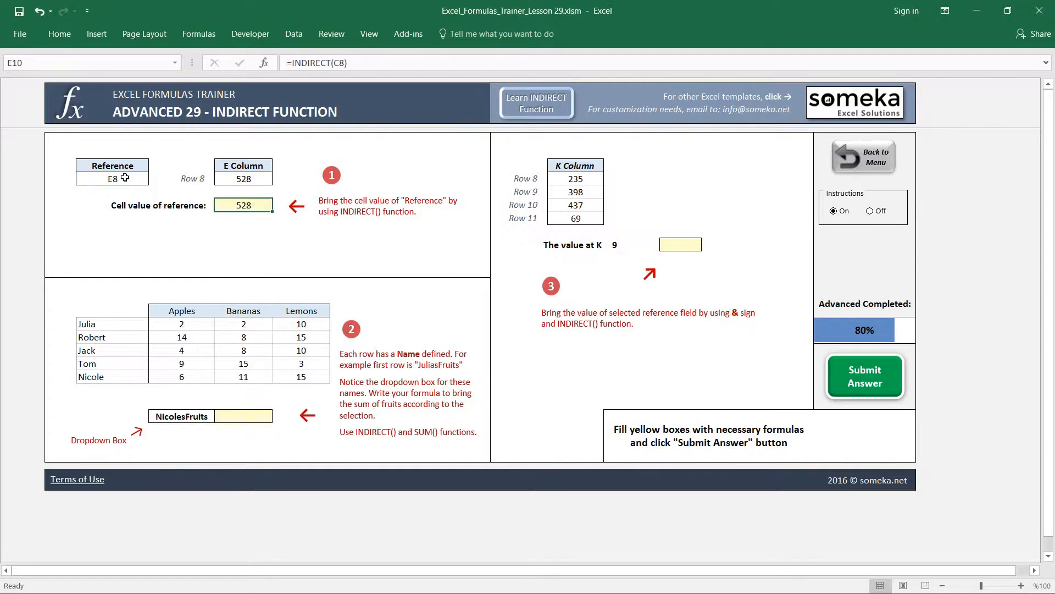
click(112, 177)
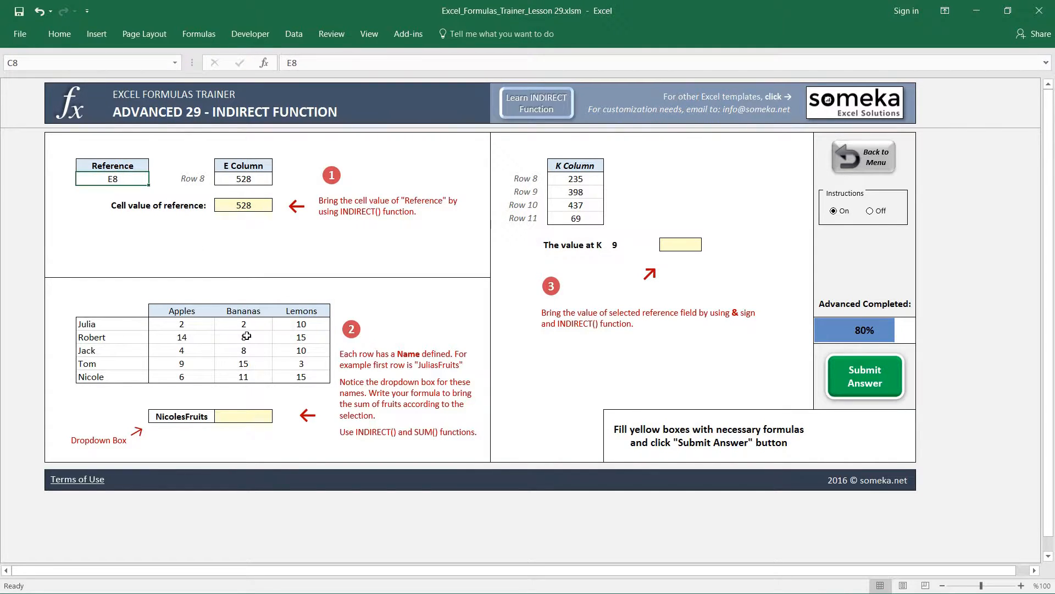
click(300, 336)
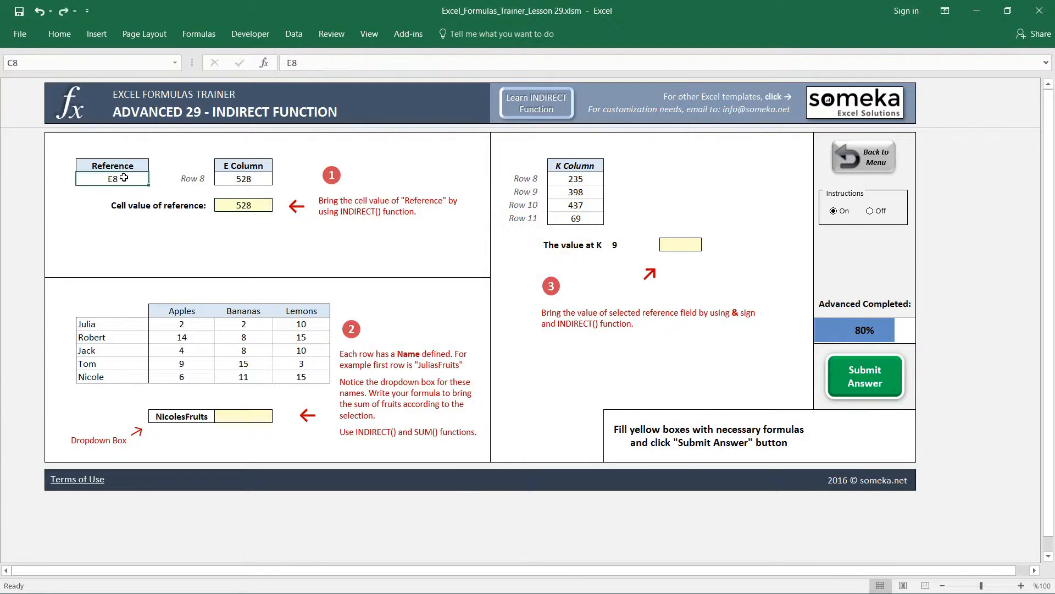
mouse_move(386, 335)
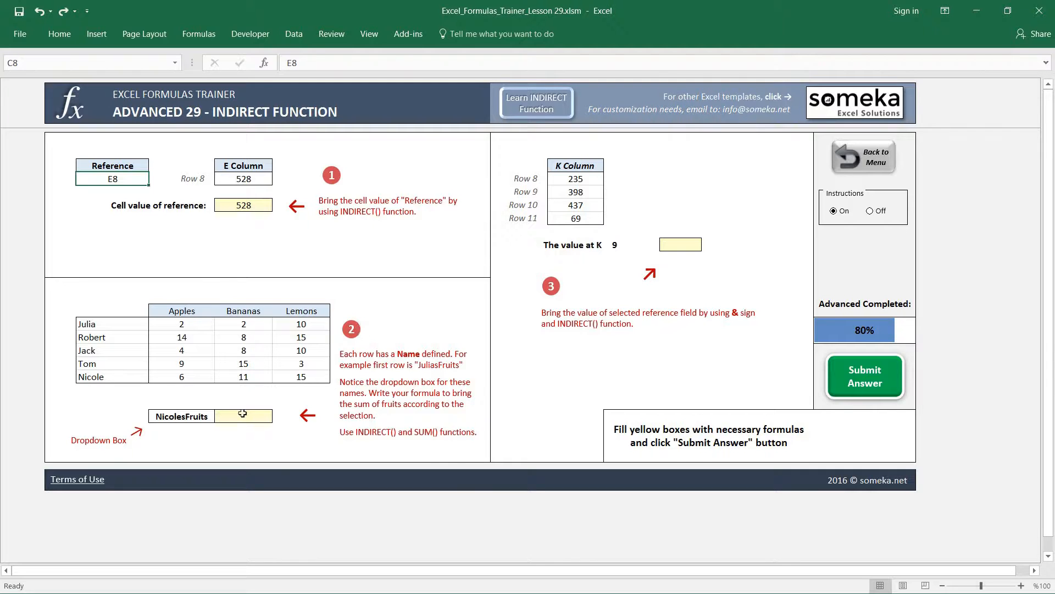
- Inspect the fruit rows and set the row-name dropdown to RobertsFruits
click(256, 416)
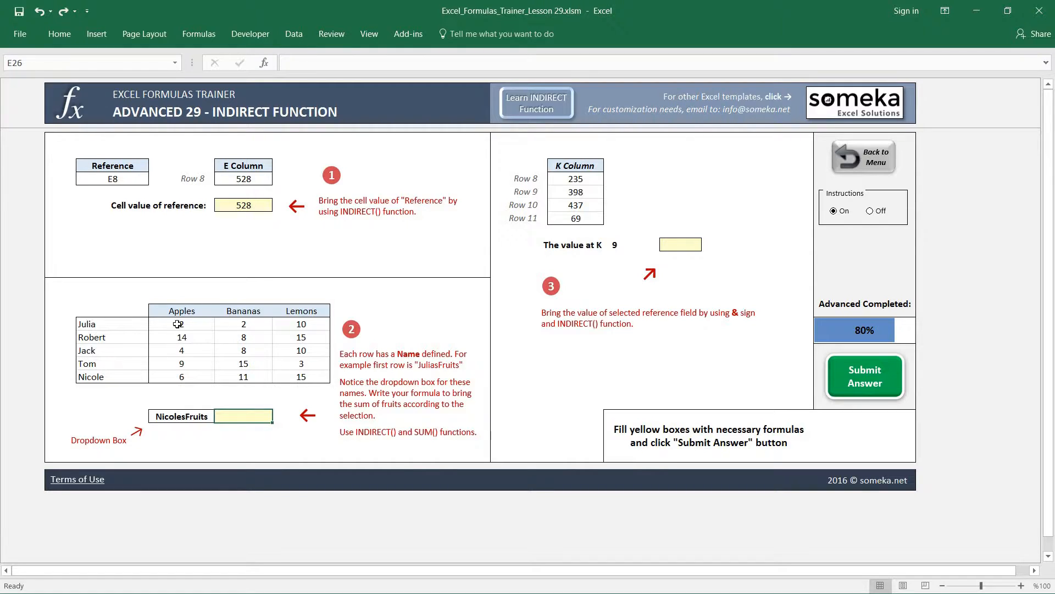
mouse_move(181, 311)
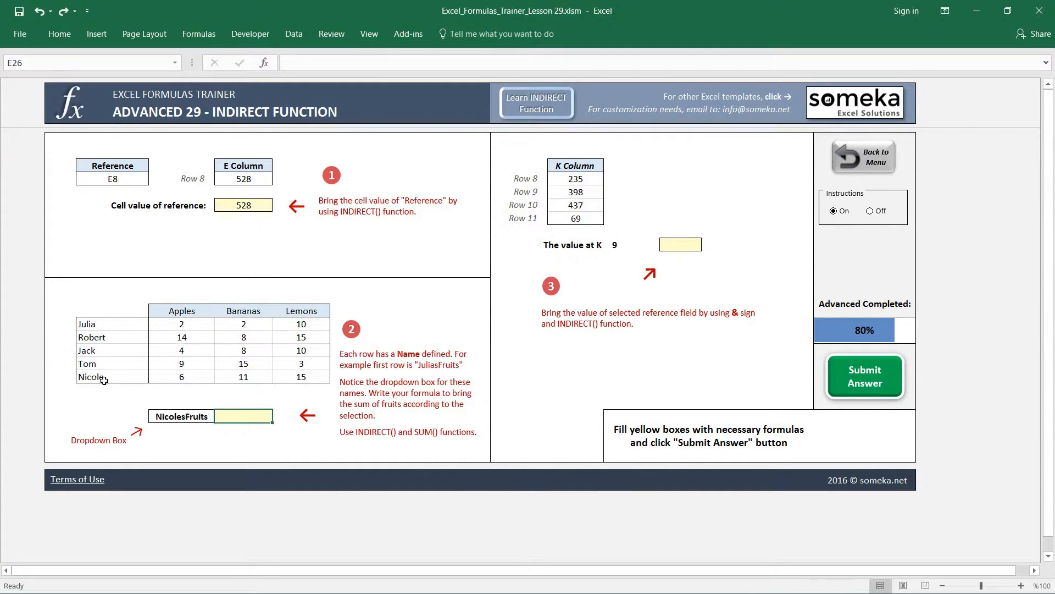
mouse_move(215, 355)
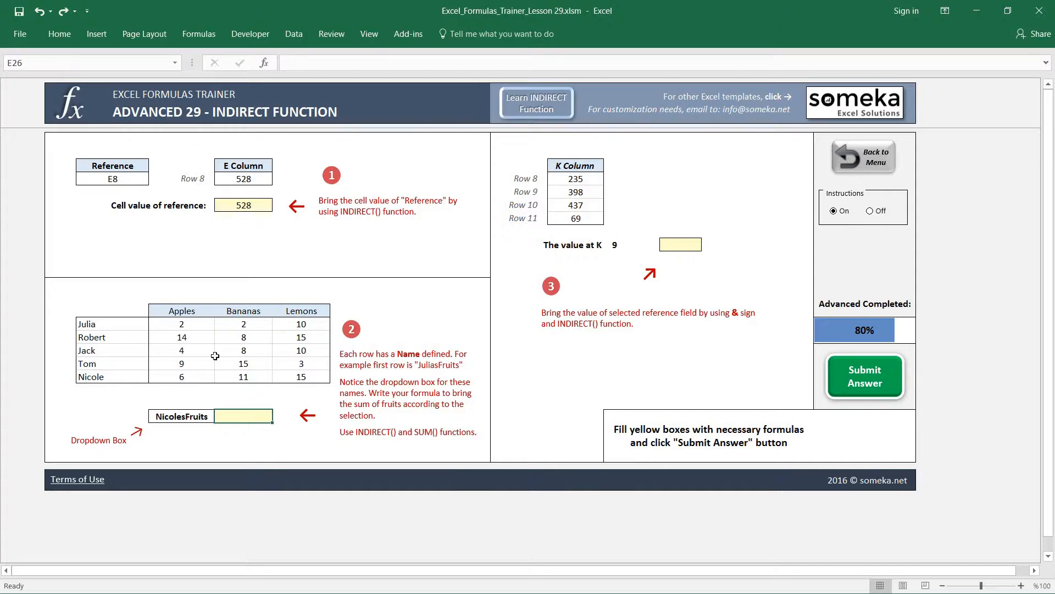
mouse_move(269, 332)
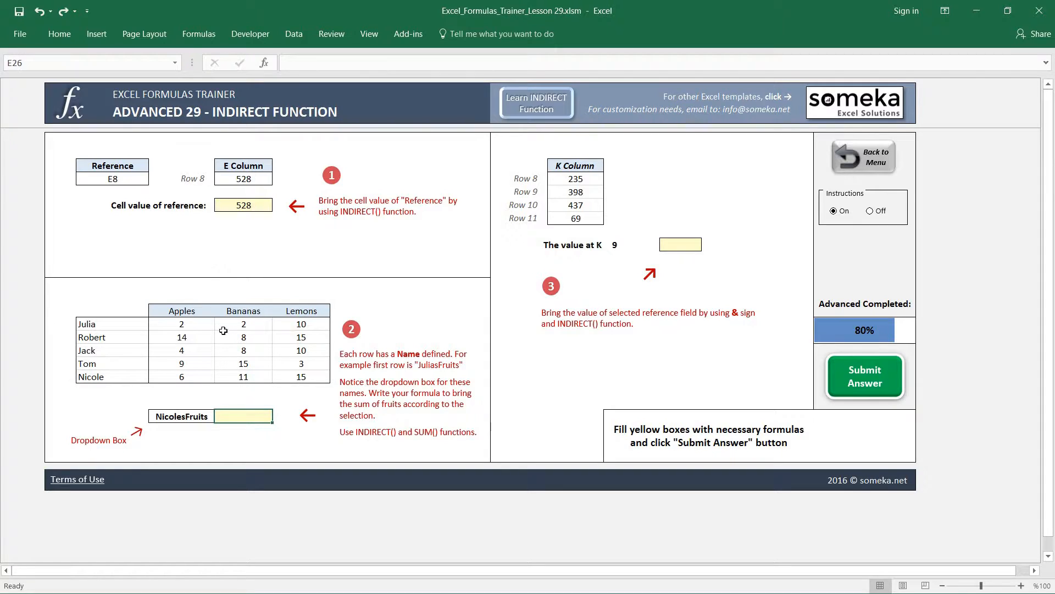
mouse_move(228, 309)
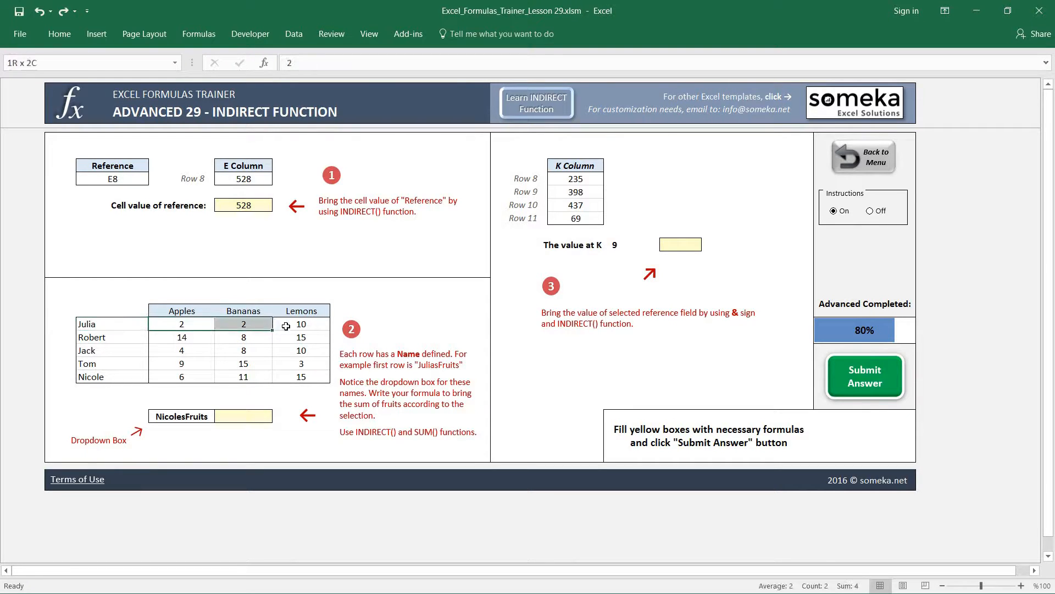
click(301, 323)
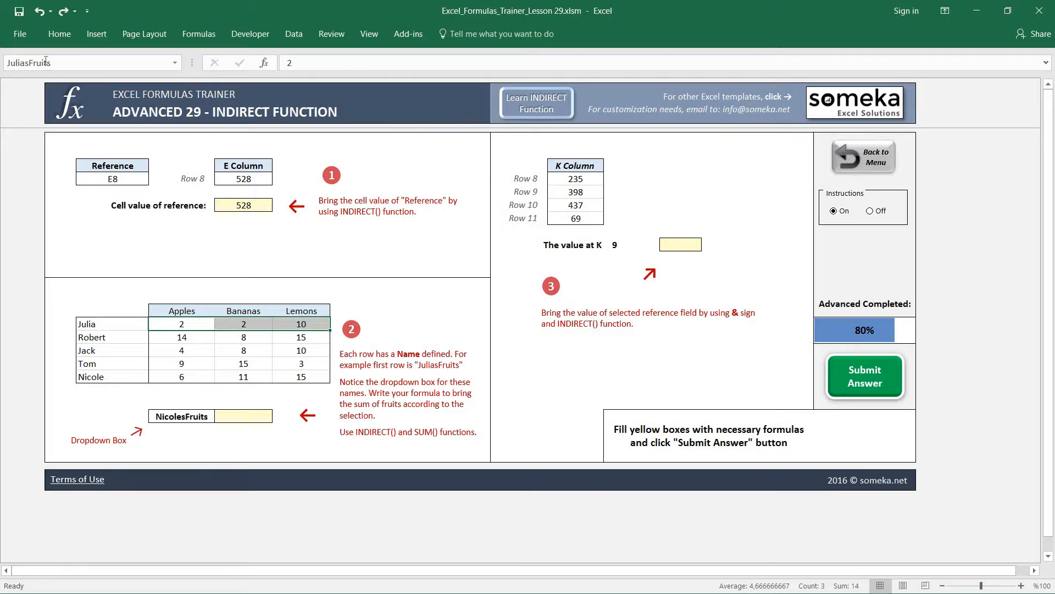
click(180, 336)
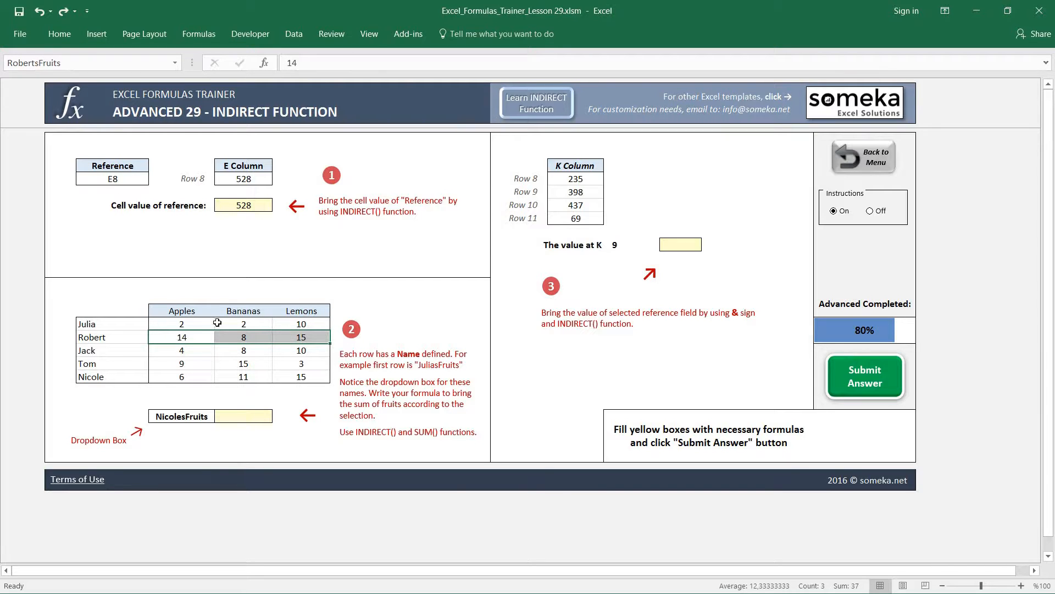
click(182, 337)
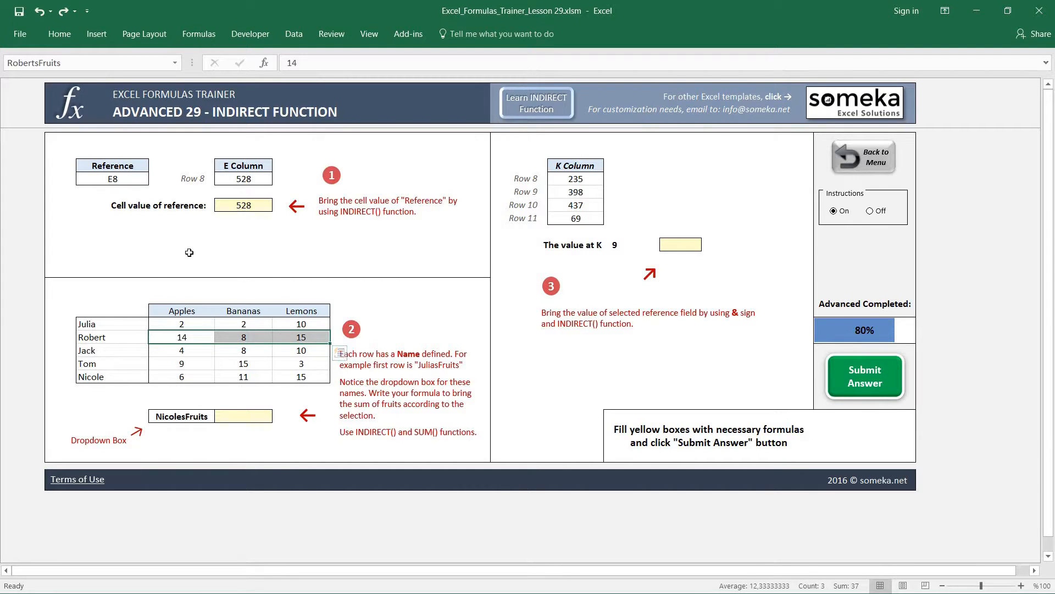
click(246, 416)
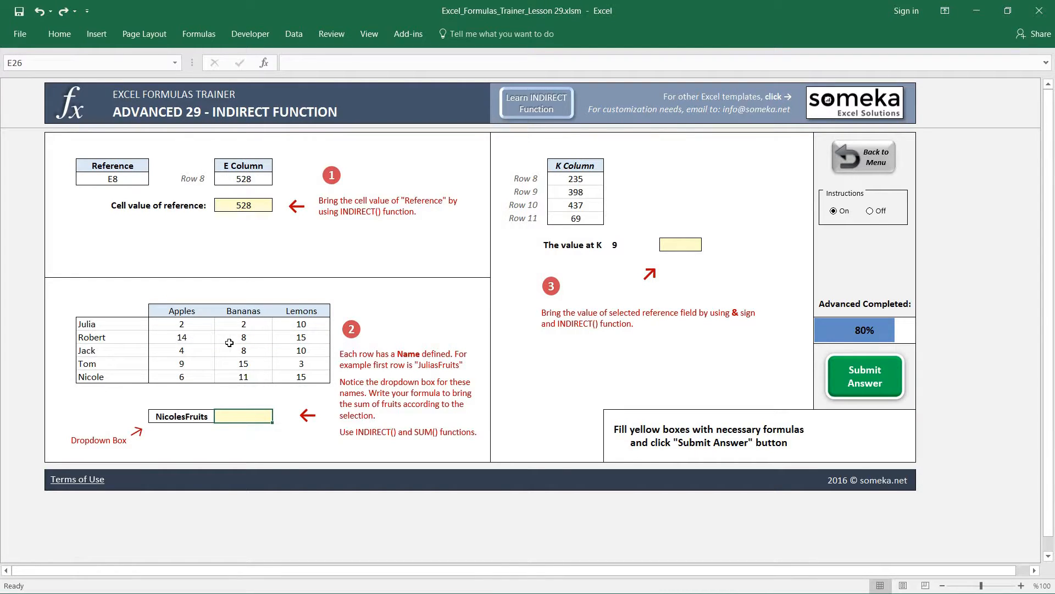
click(181, 416)
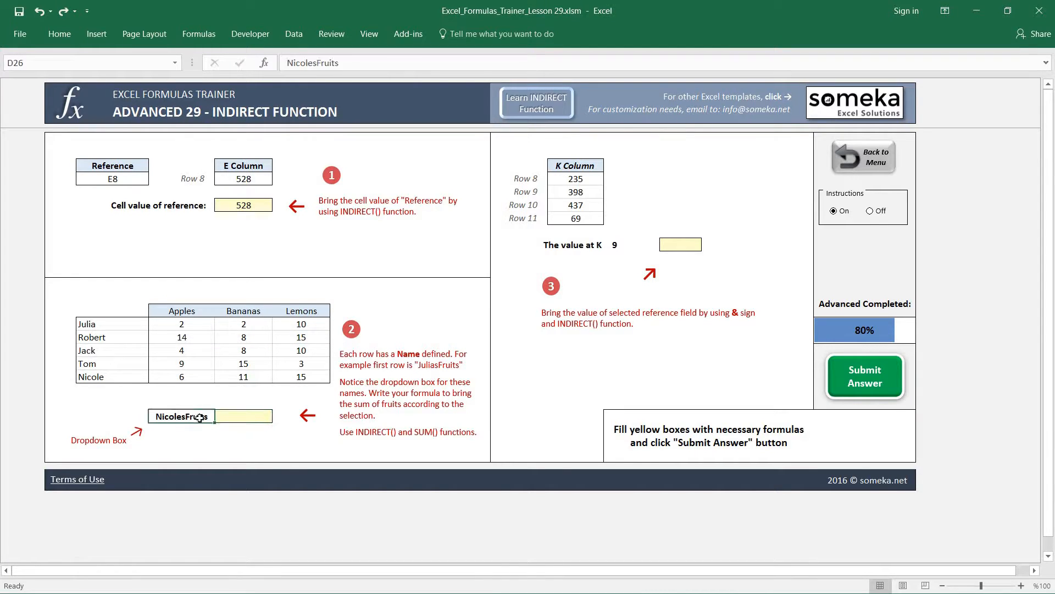
click(220, 415)
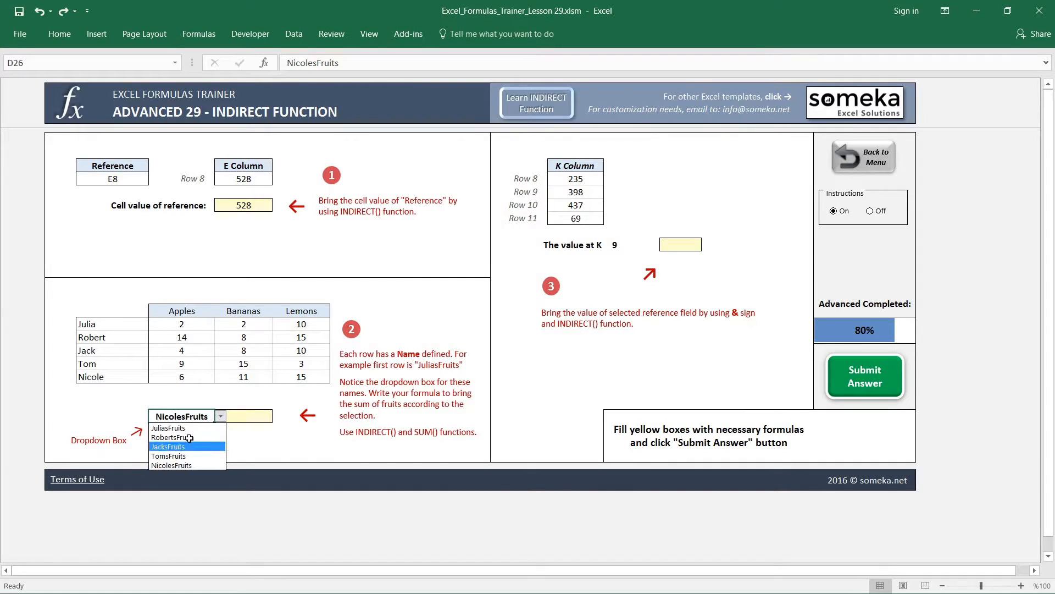
click(171, 437)
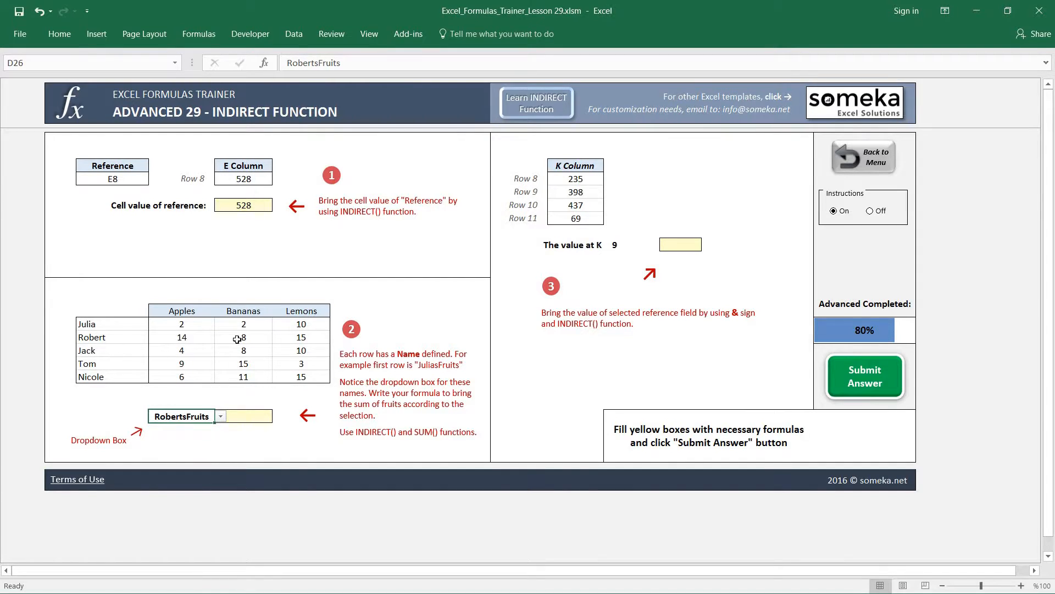
mouse_move(244, 434)
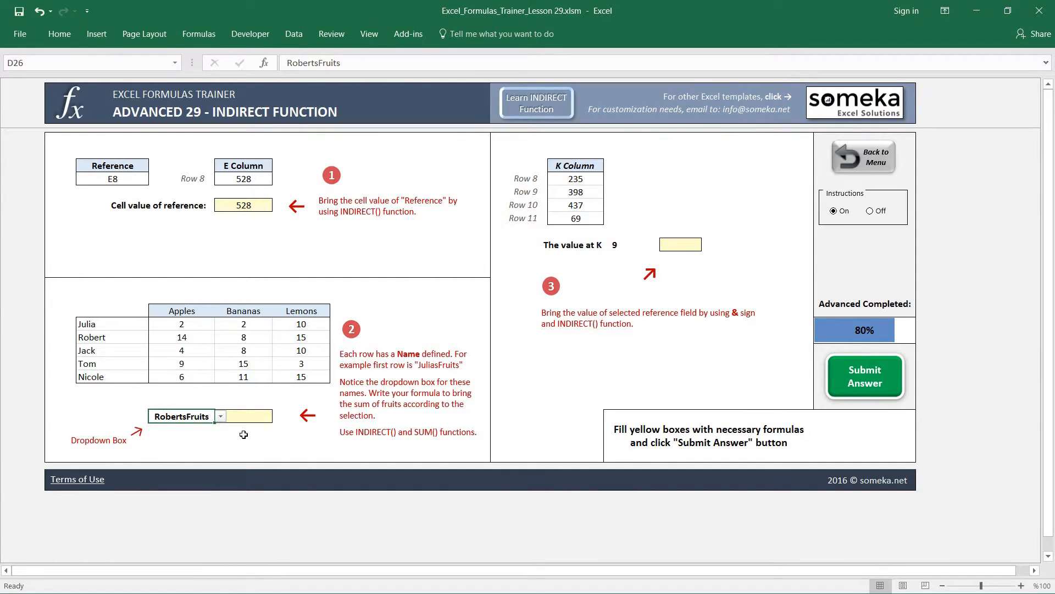
- Enter =SUM(INDIRECT(D26)), test with TomsFruits (27), then switch back to NicolesFruits (32)
click(219, 416)
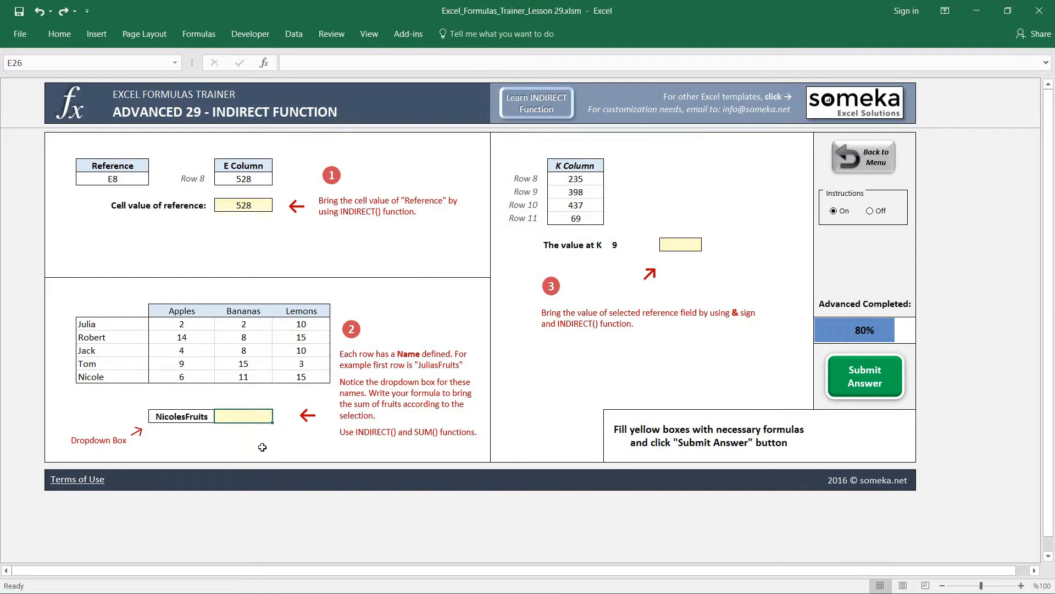
text(=SUM()
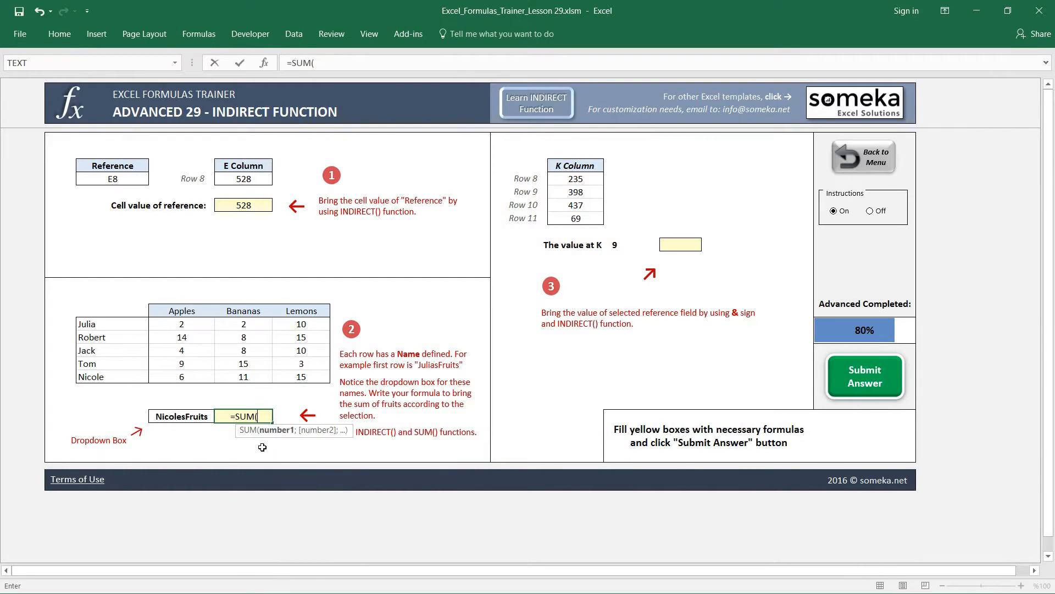
text(INDIRE)
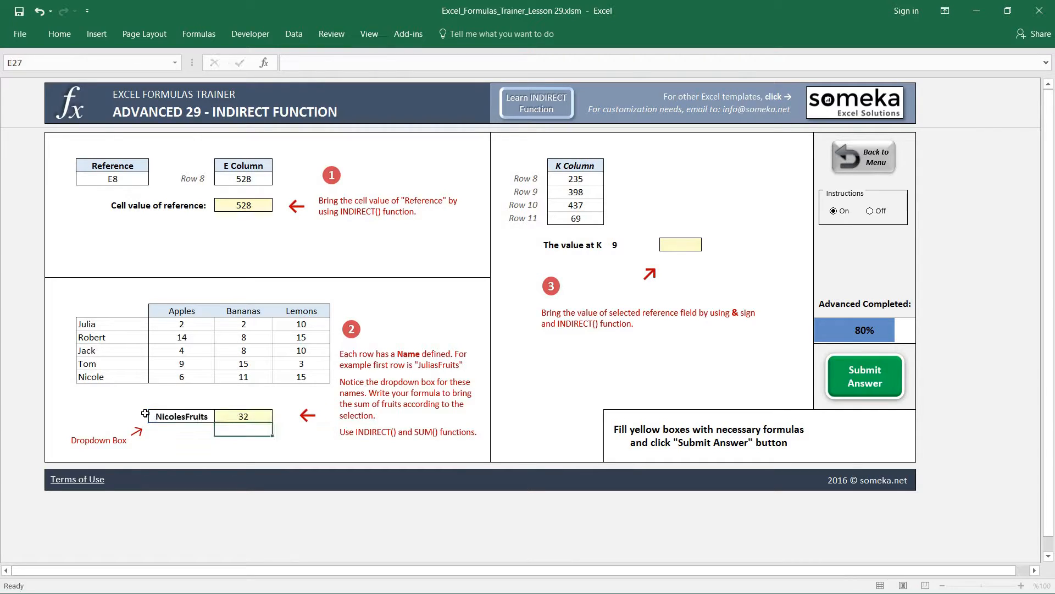
click(242, 416)
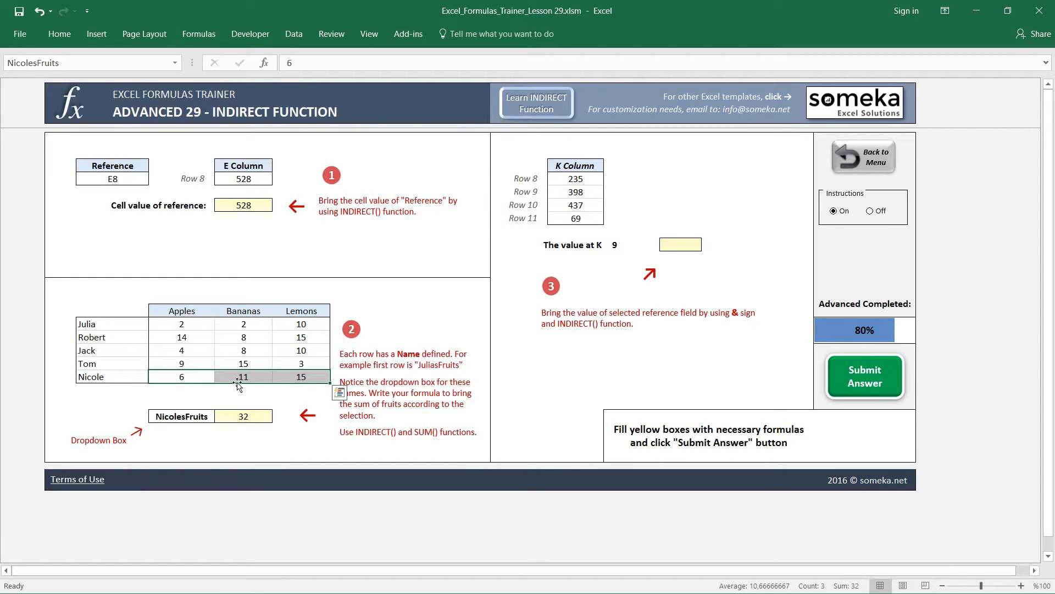
click(181, 416)
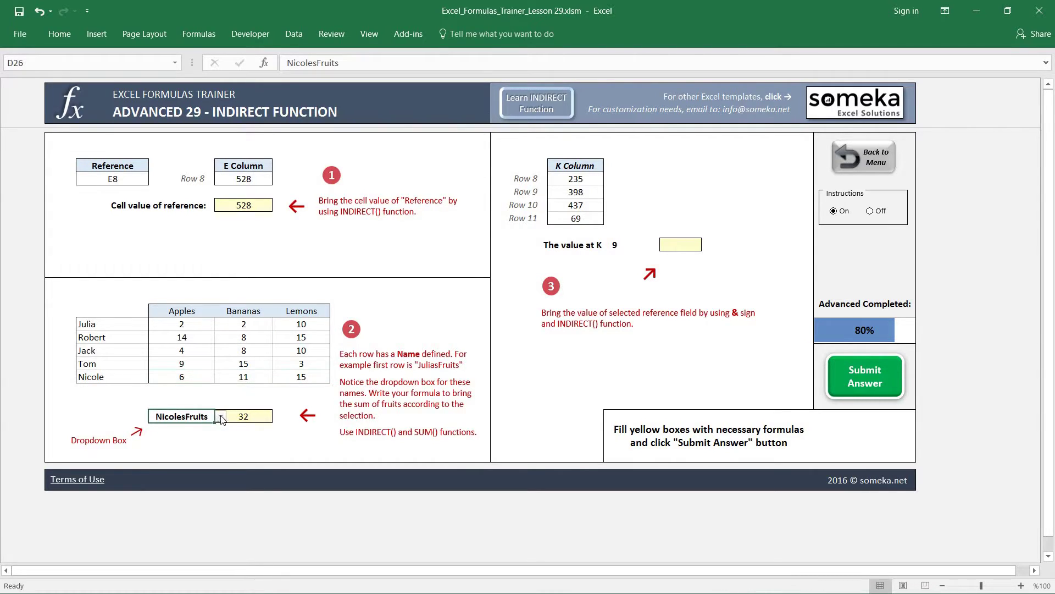
click(219, 415)
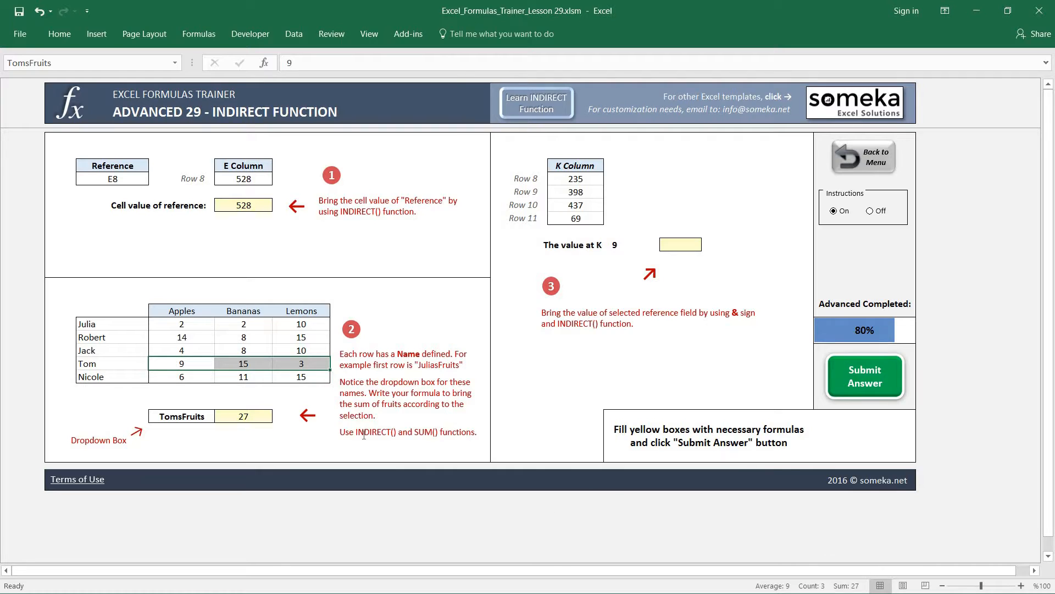
click(243, 415)
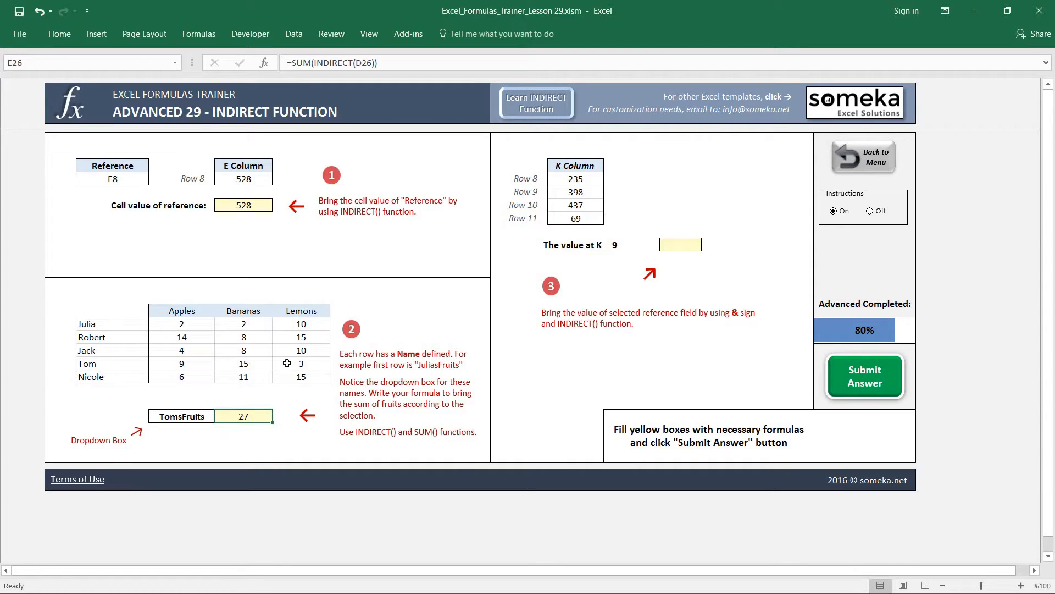
mouse_move(368, 62)
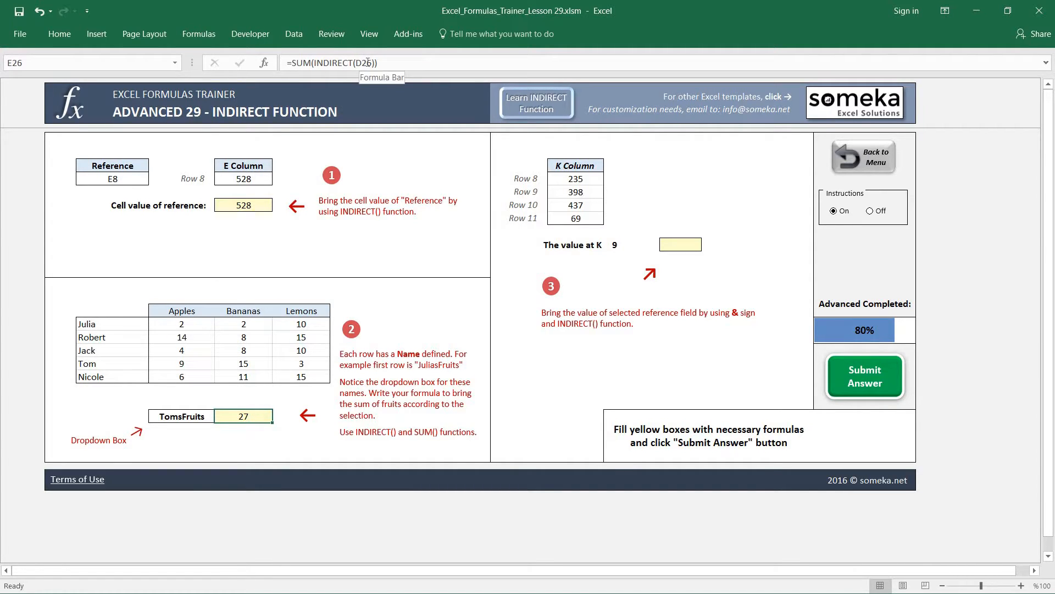
mouse_move(243, 378)
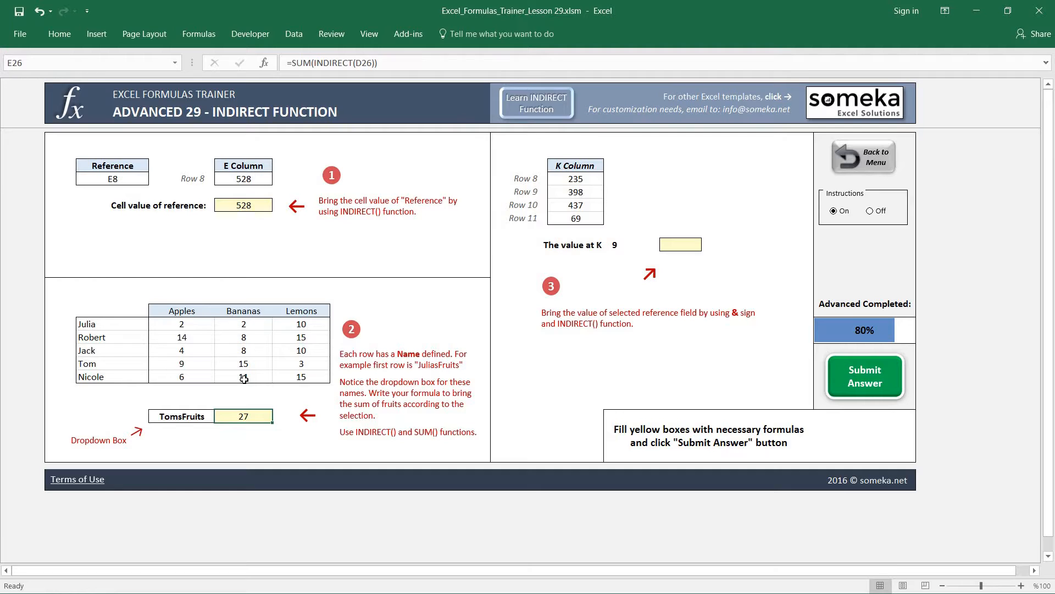
click(221, 416)
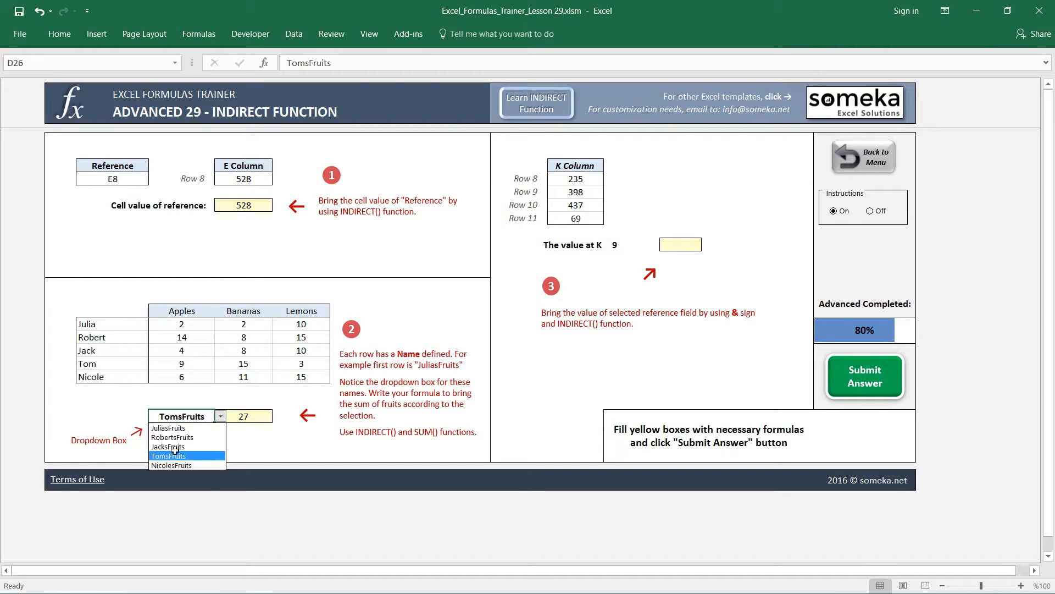
mouse_move(169, 465)
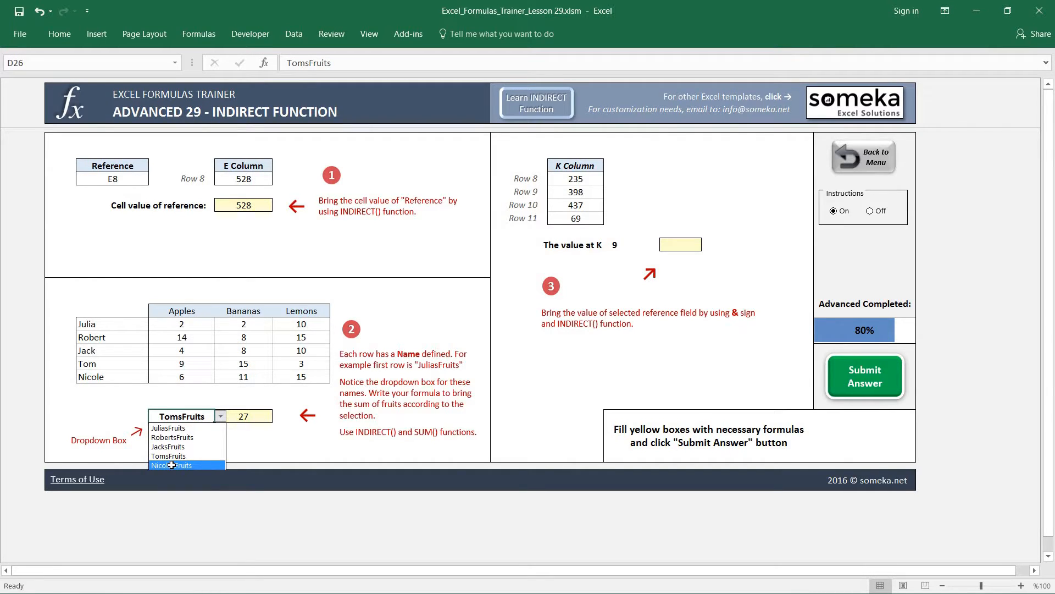
click(172, 465)
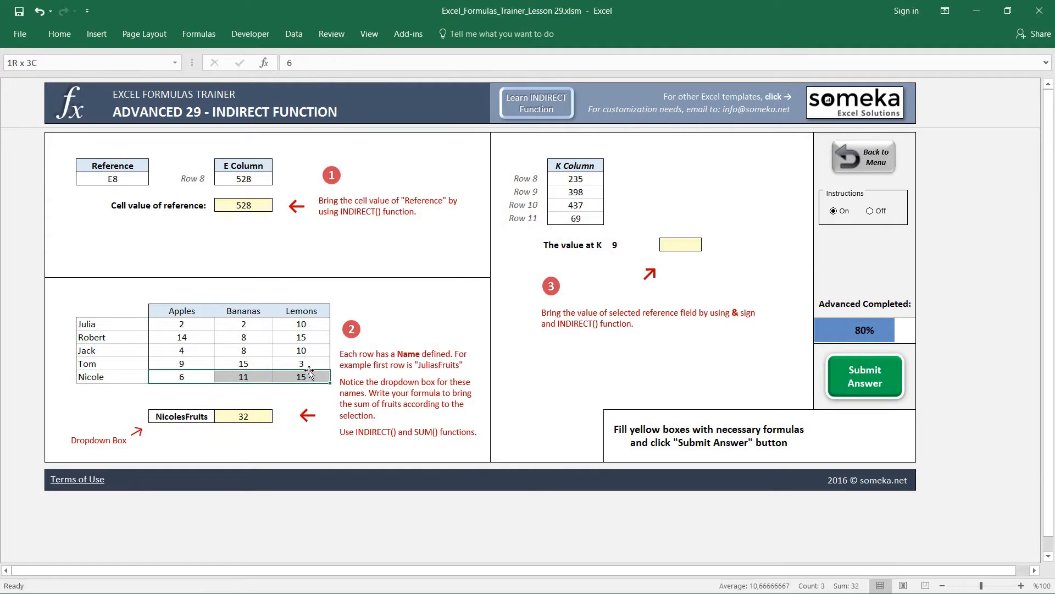
- Check the K Column values, then select answer box M13 to start =INDIRECT(
click(244, 441)
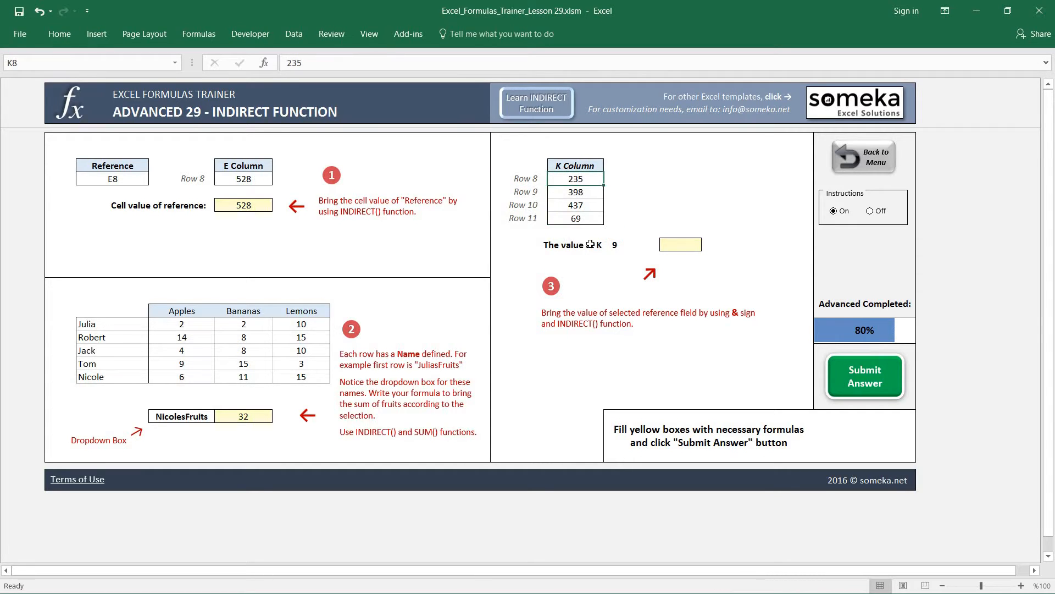
click(632, 243)
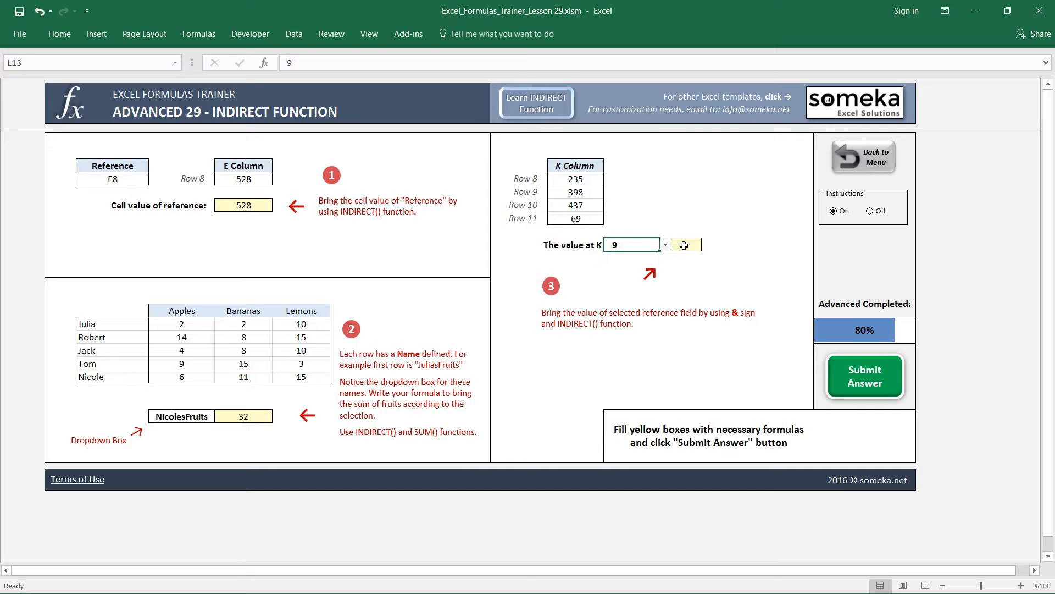
click(680, 244)
text(=INDIRECT()
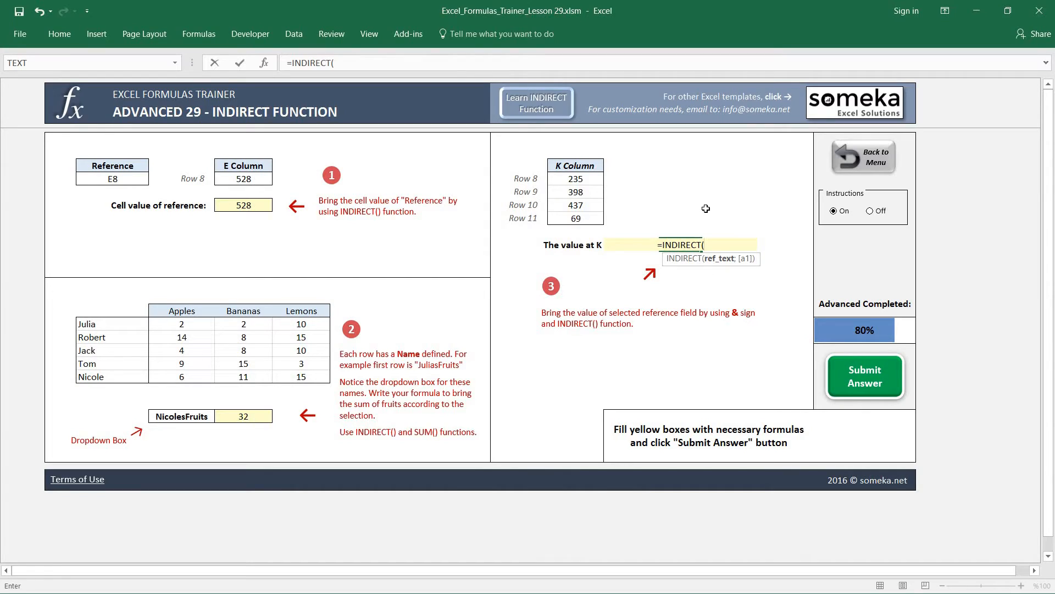
- Complete the third answer as =INDIRECT("K"&L13), returning 398 for row 9
text(")
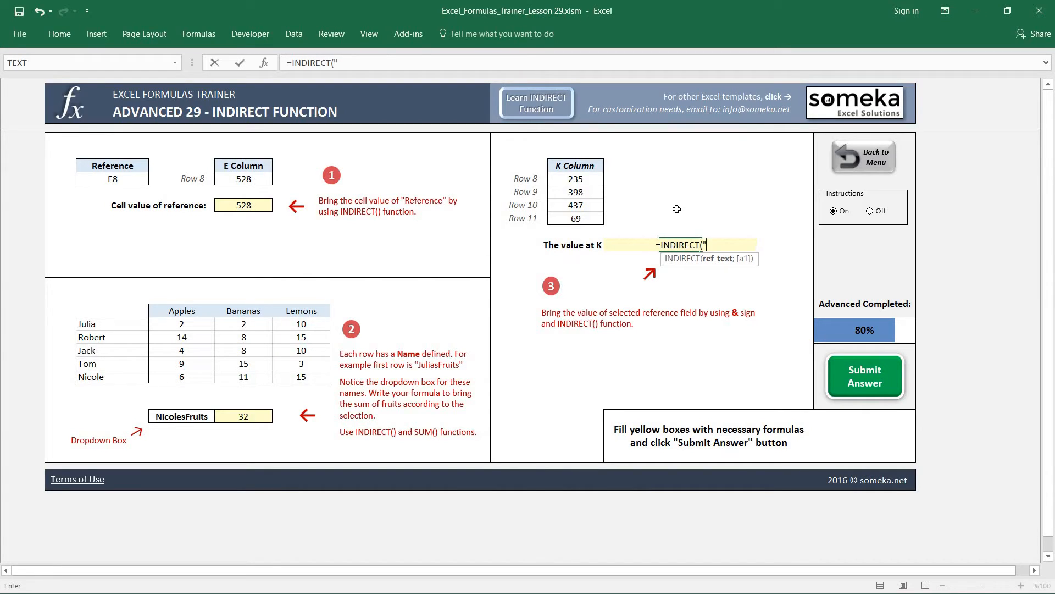
text(K")
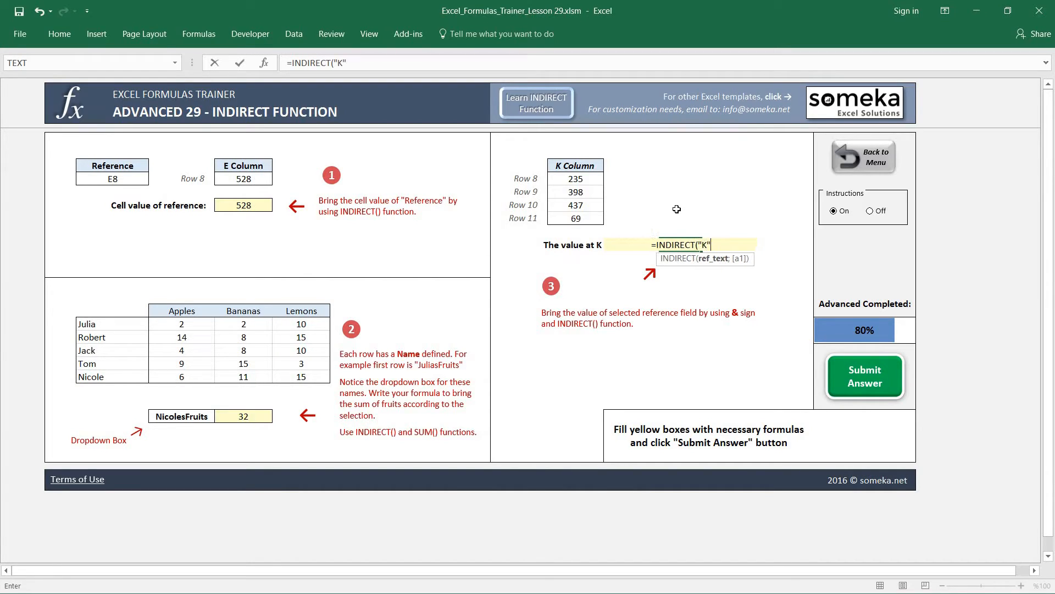
text(&)
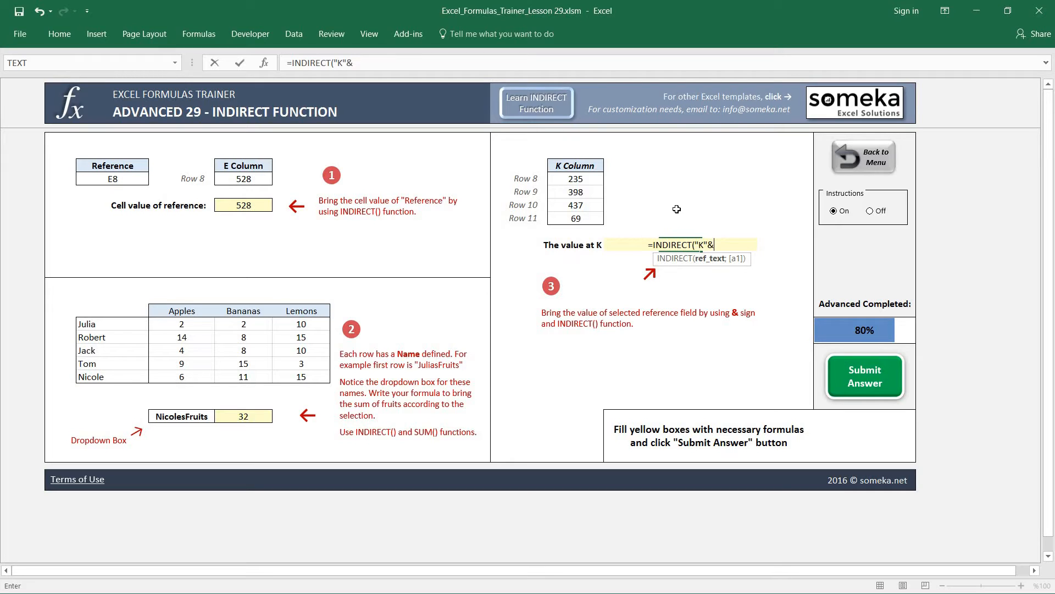
click(625, 257)
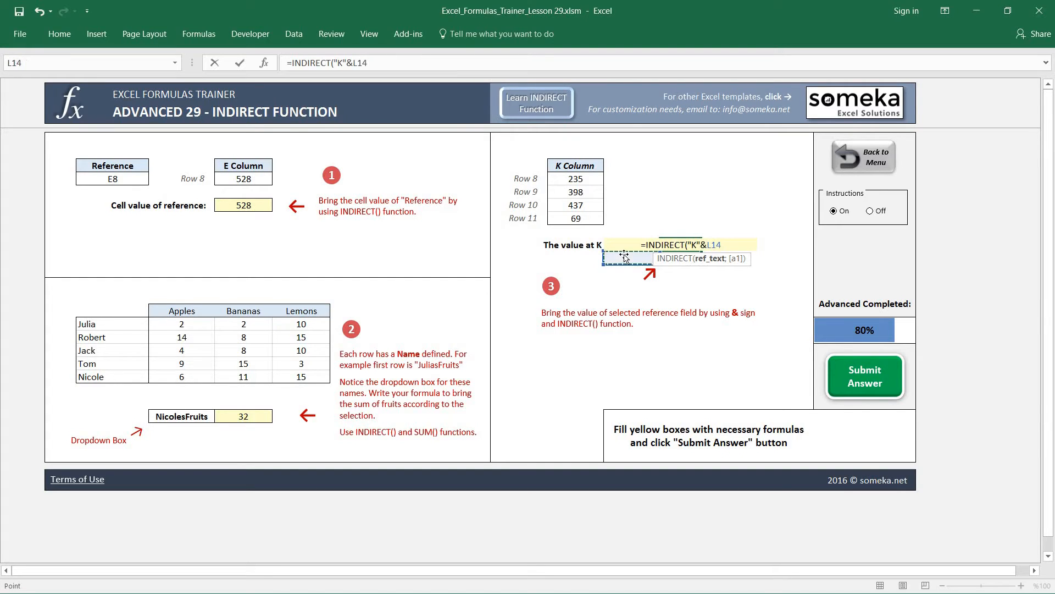
key(Return)
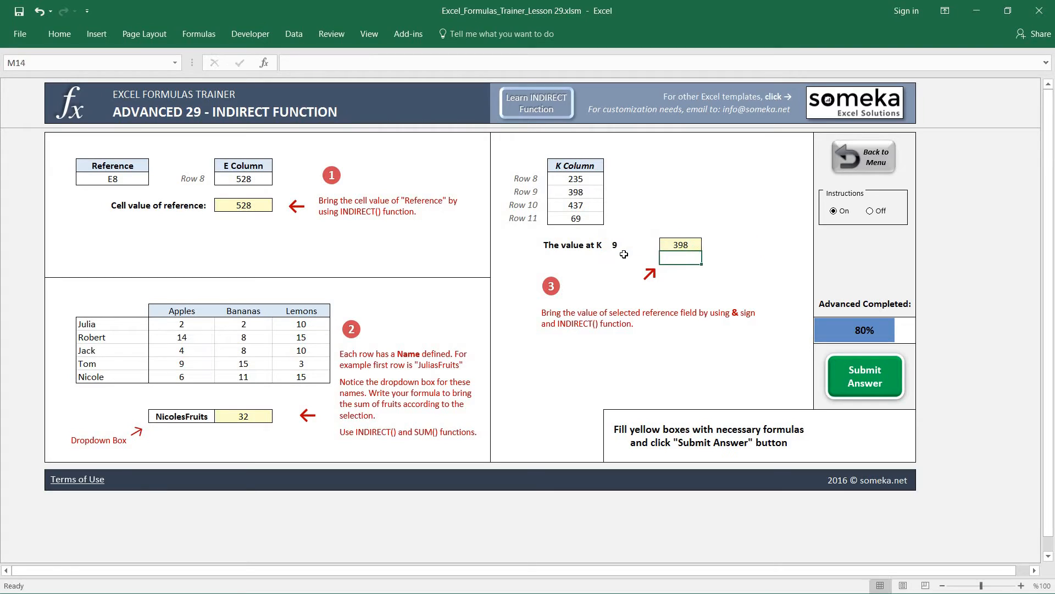
- Verify the formula against K9's value 398 and keep row 9 selected in the dropdown
click(681, 244)
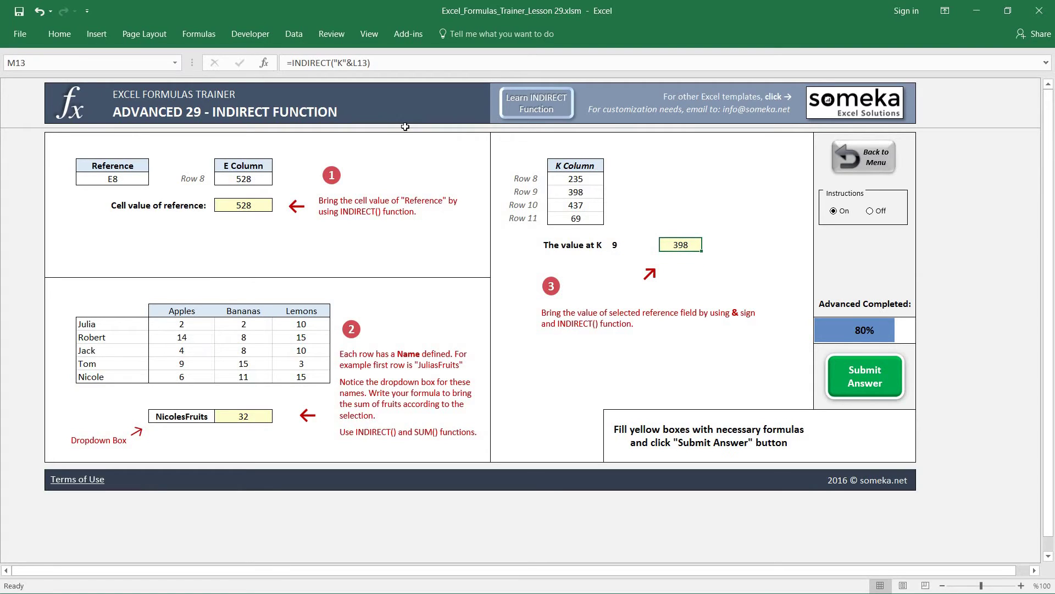
mouse_move(573, 200)
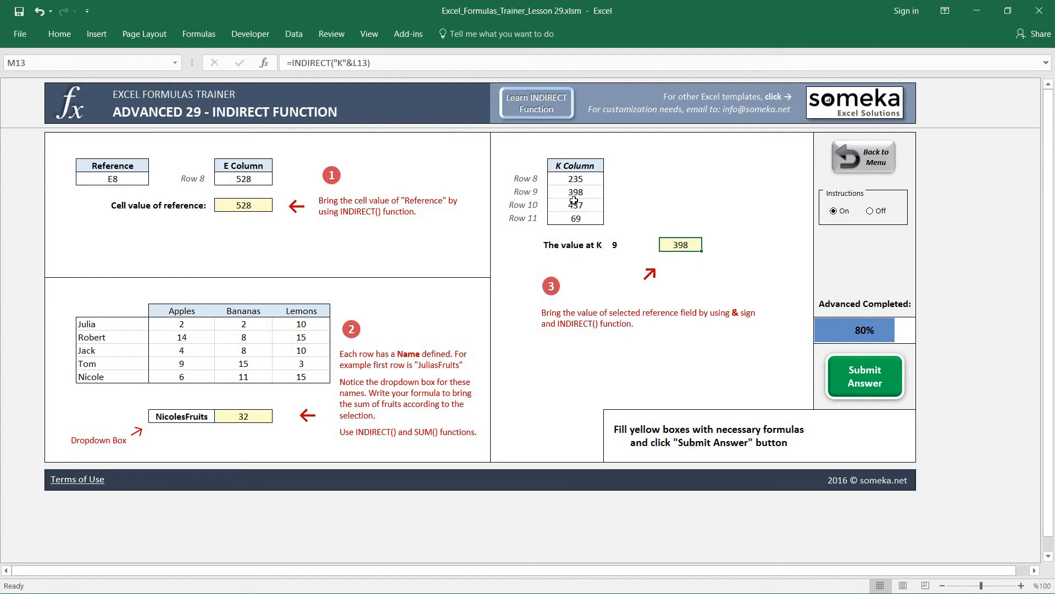
click(574, 192)
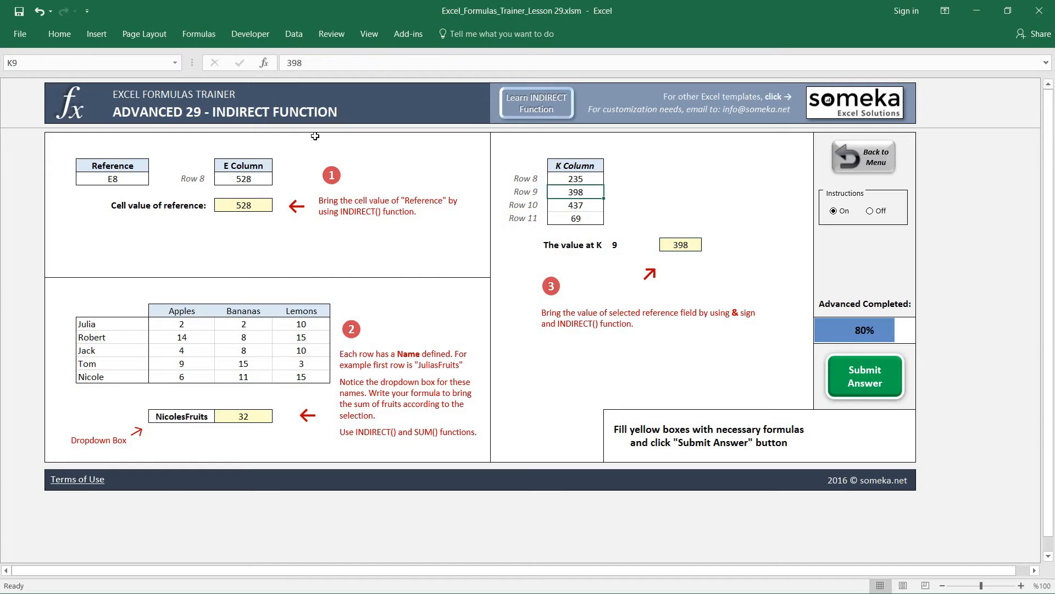
mouse_move(668, 221)
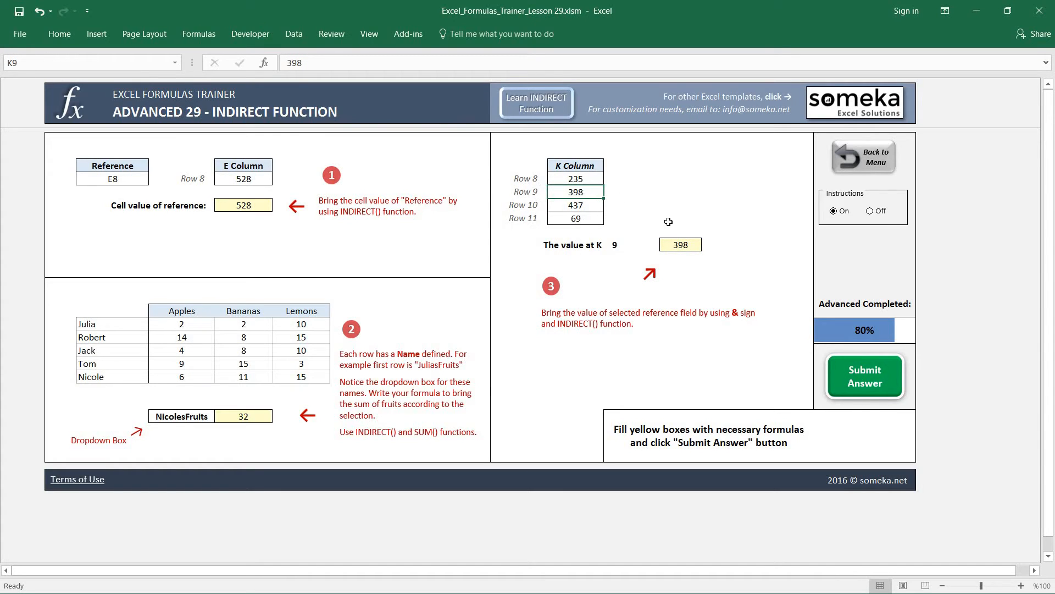
click(575, 193)
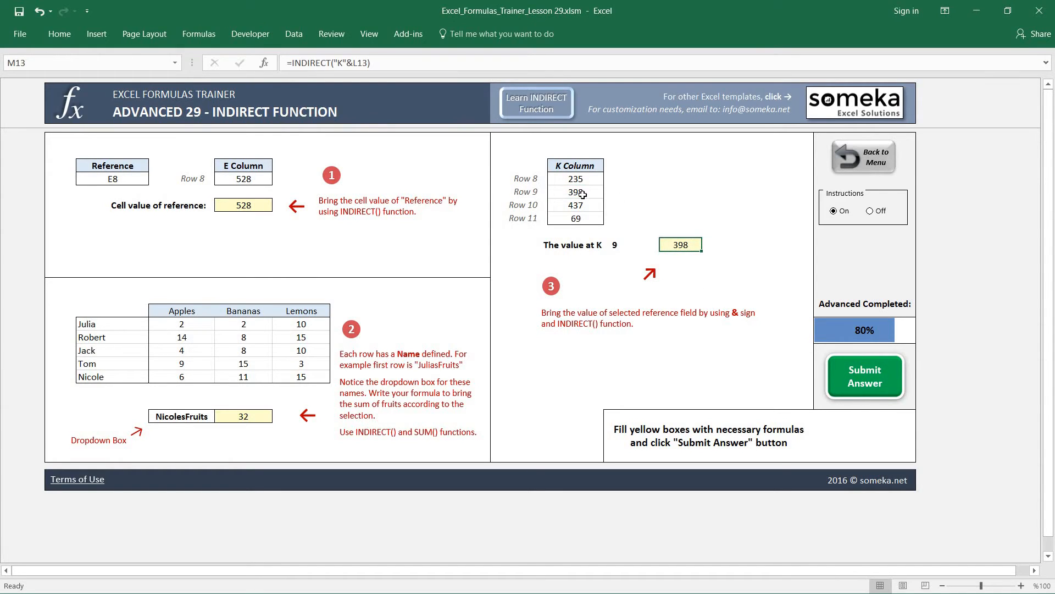
click(664, 244)
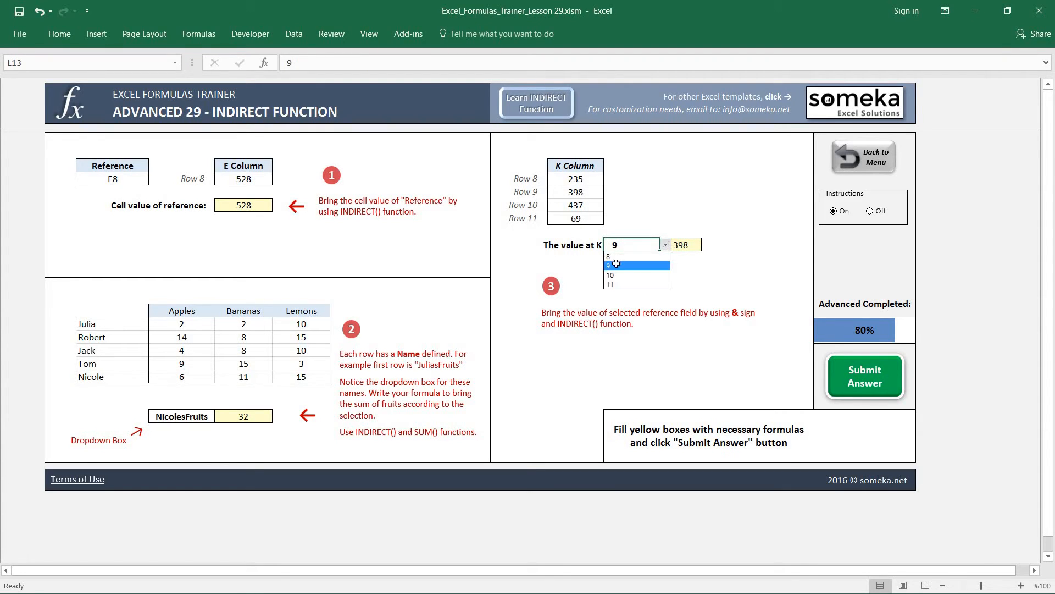
click(610, 275)
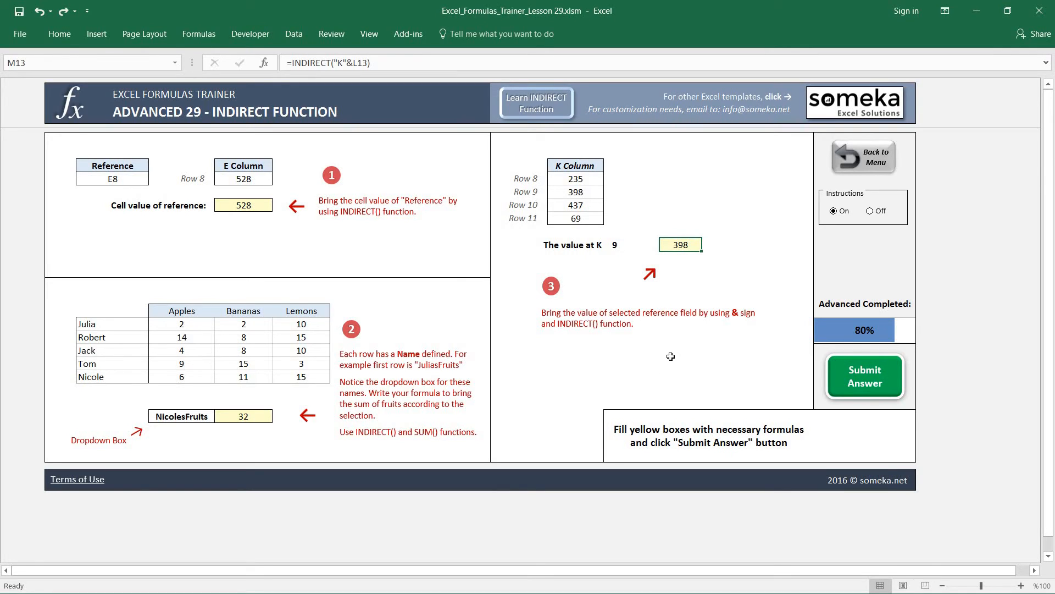
mouse_move(441, 281)
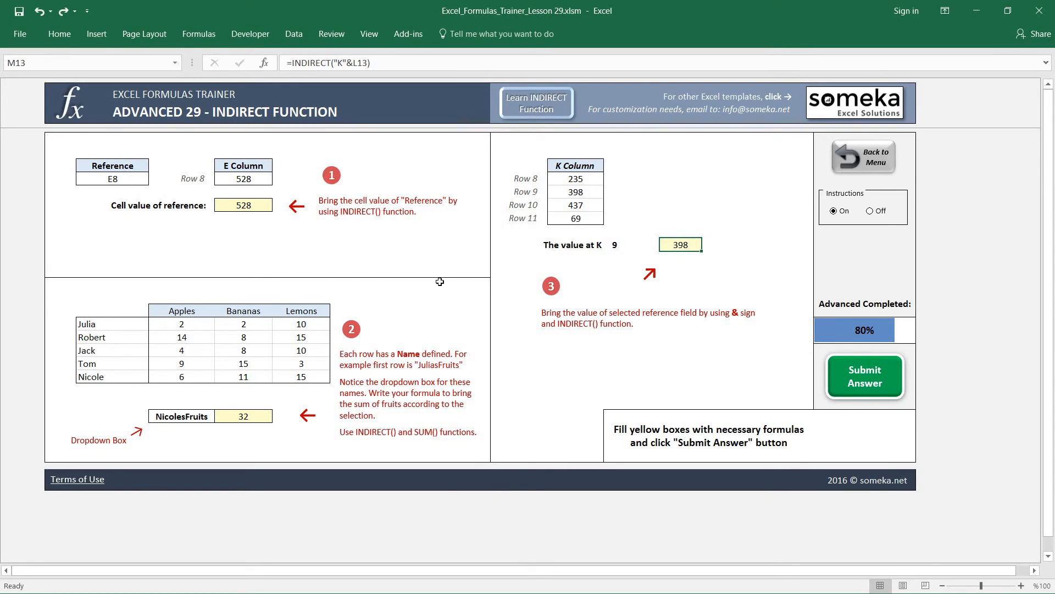
mouse_move(256, 415)
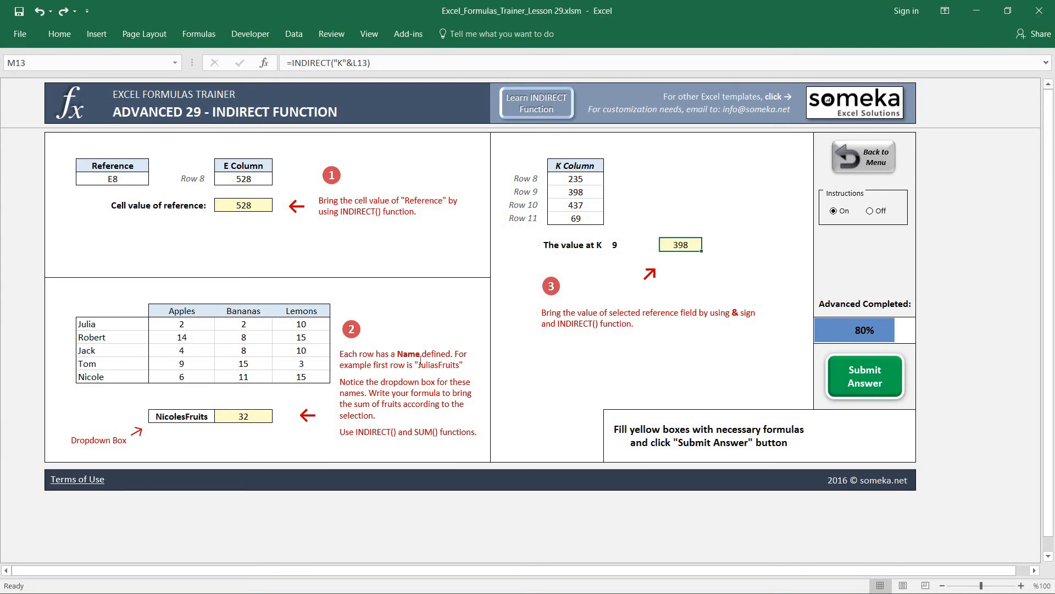
mouse_move(317, 224)
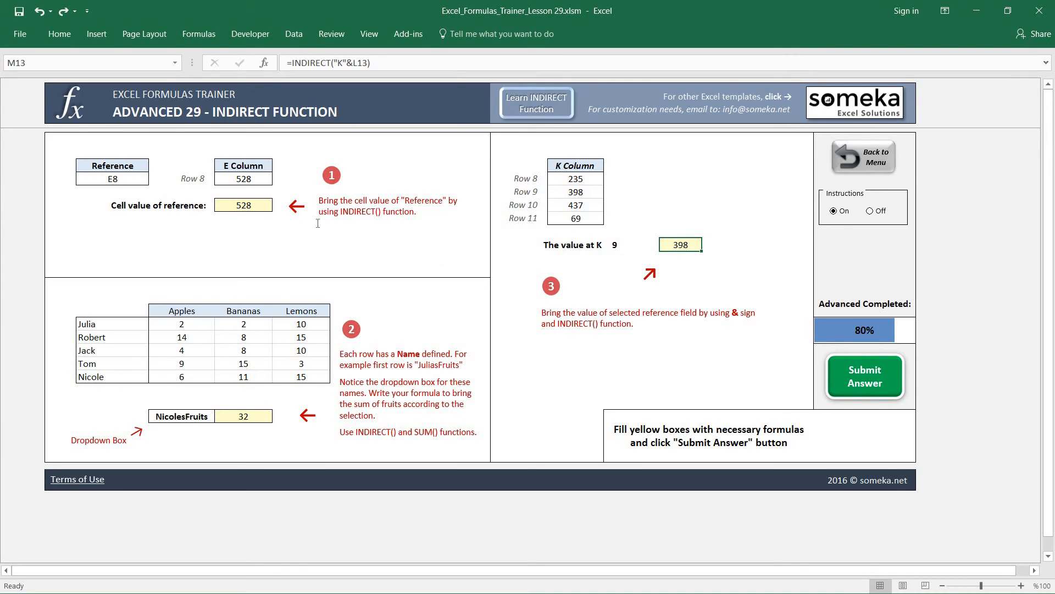
mouse_move(285, 136)
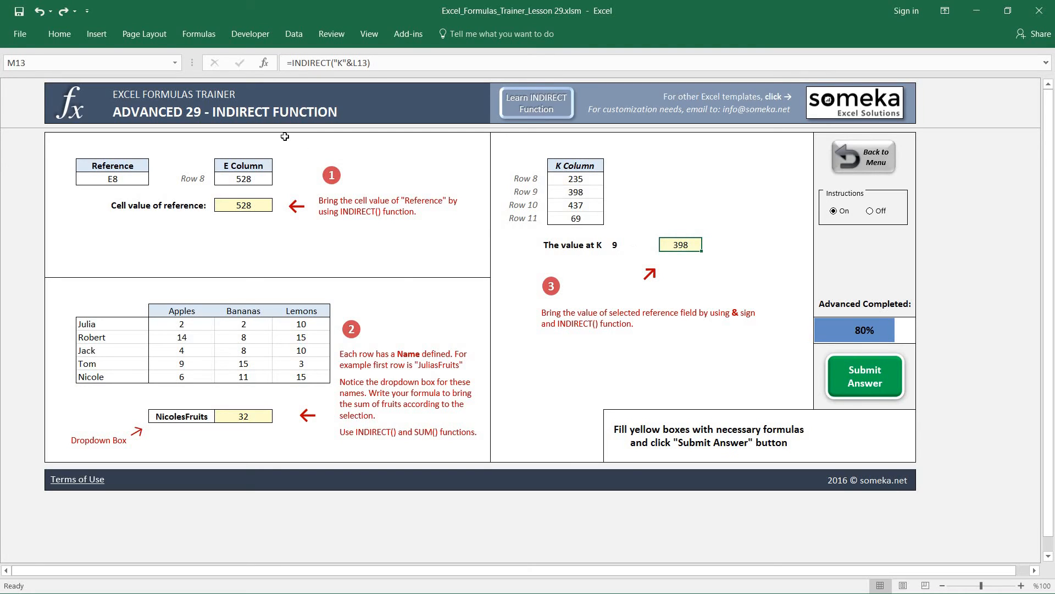
mouse_move(698, 339)
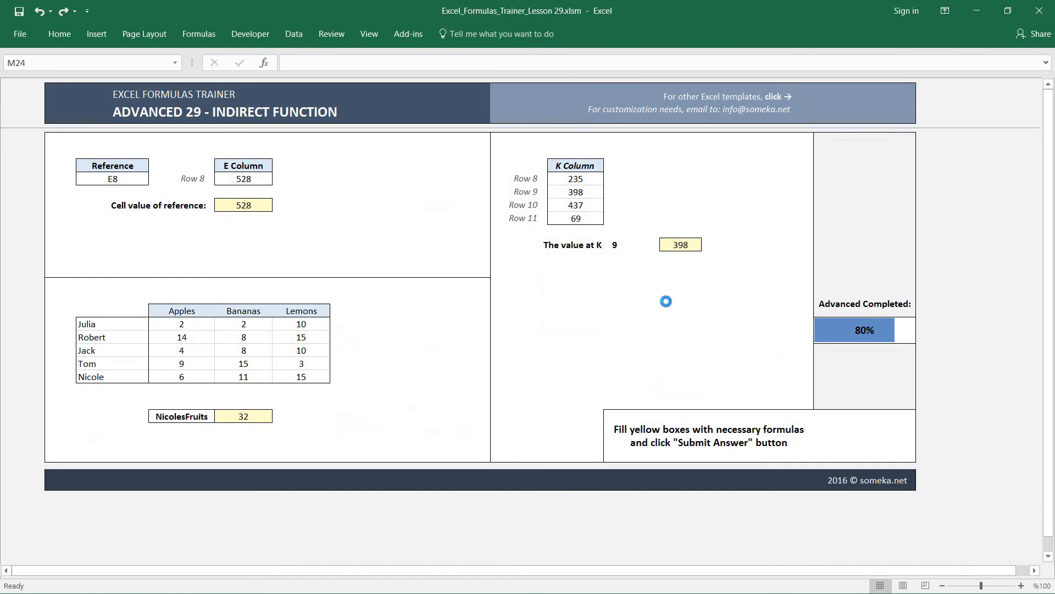
- Return to the Dashboard sheet via Back to Menu
click(864, 376)
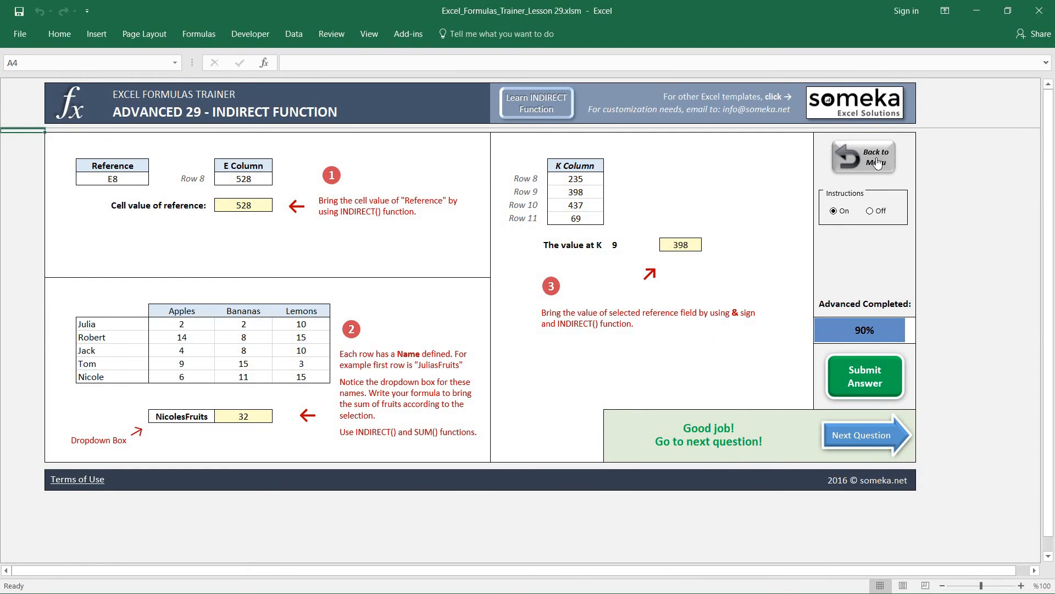
click(863, 156)
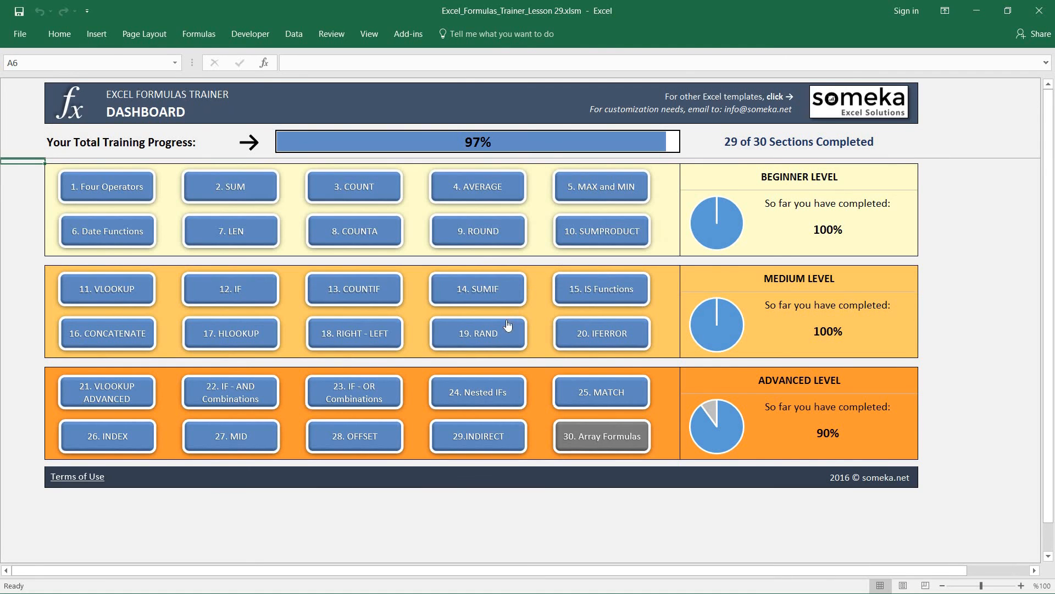
mouse_move(813, 397)
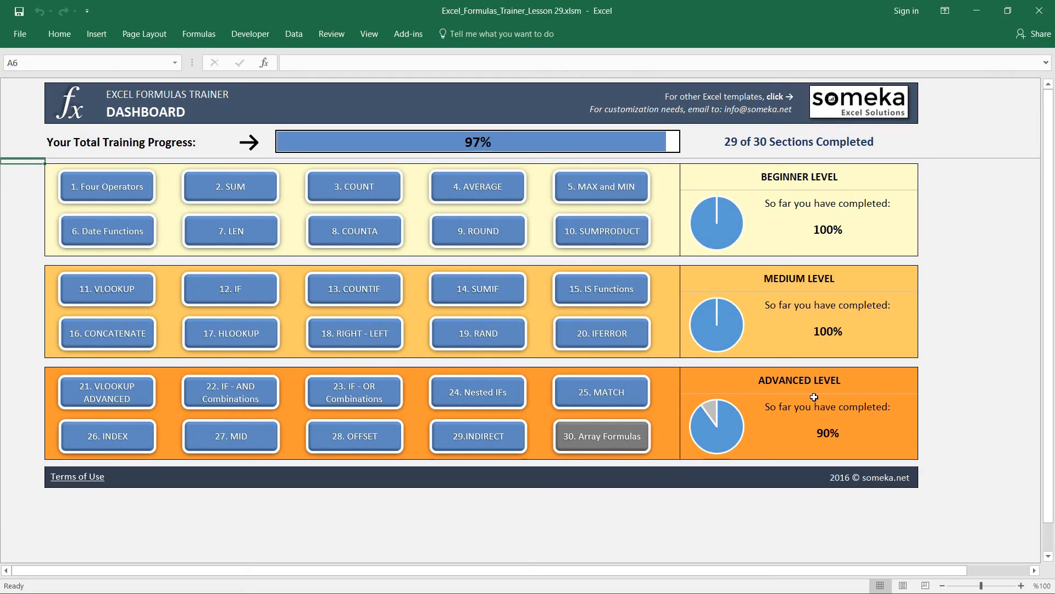
mouse_move(595, 444)
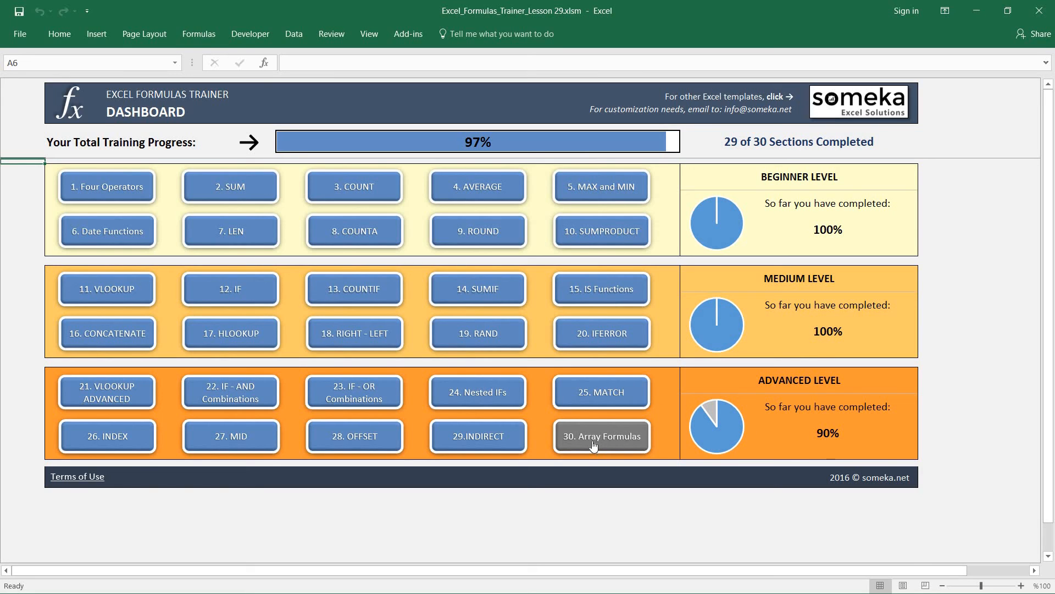
mouse_move(593, 445)
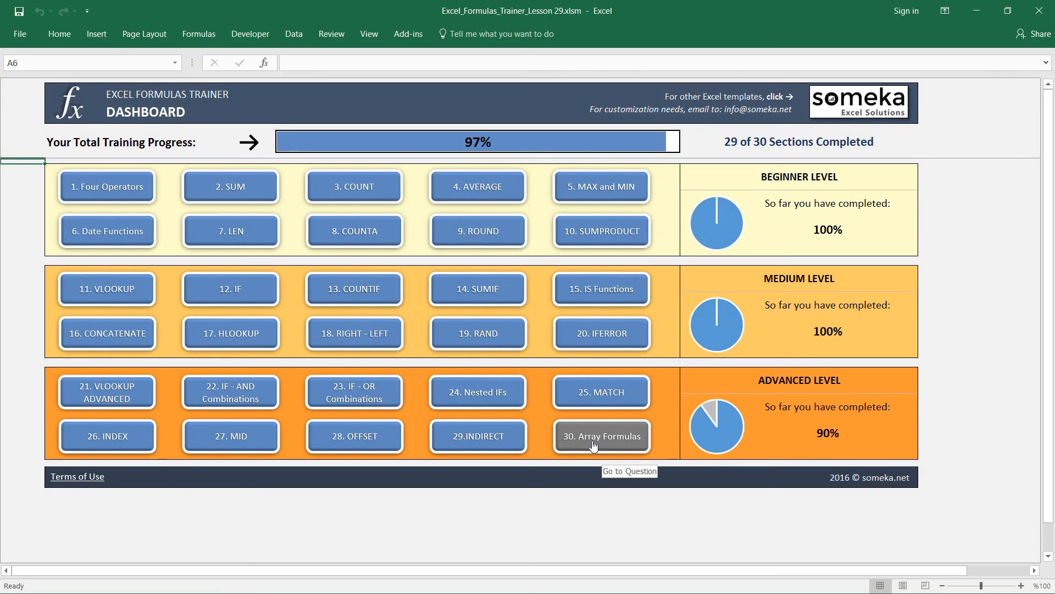